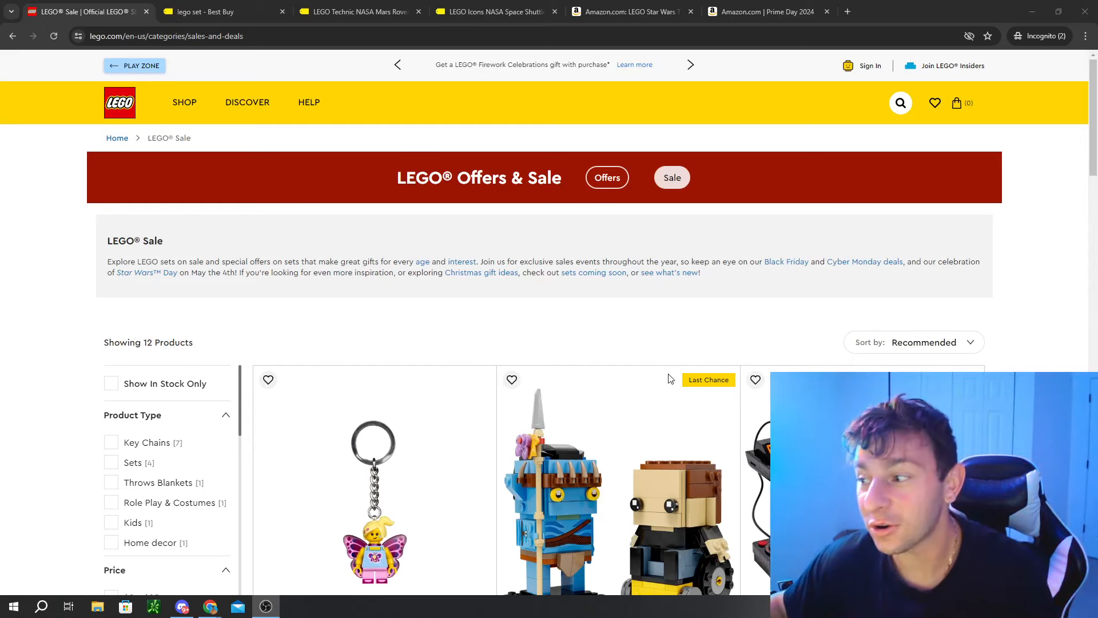
# Step: Scroll the LEGO.com sale listings, view Amazon's July 16-17 Prime Day page, then return to LEGO.com
pyautogui.scroll(-3)
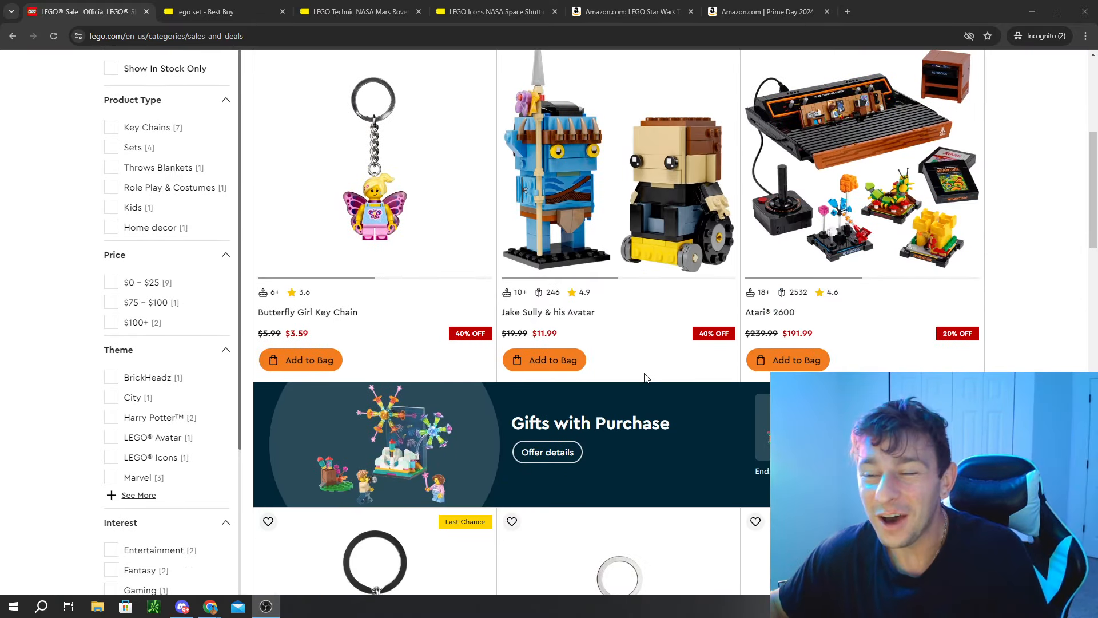
pyautogui.scroll(-3)
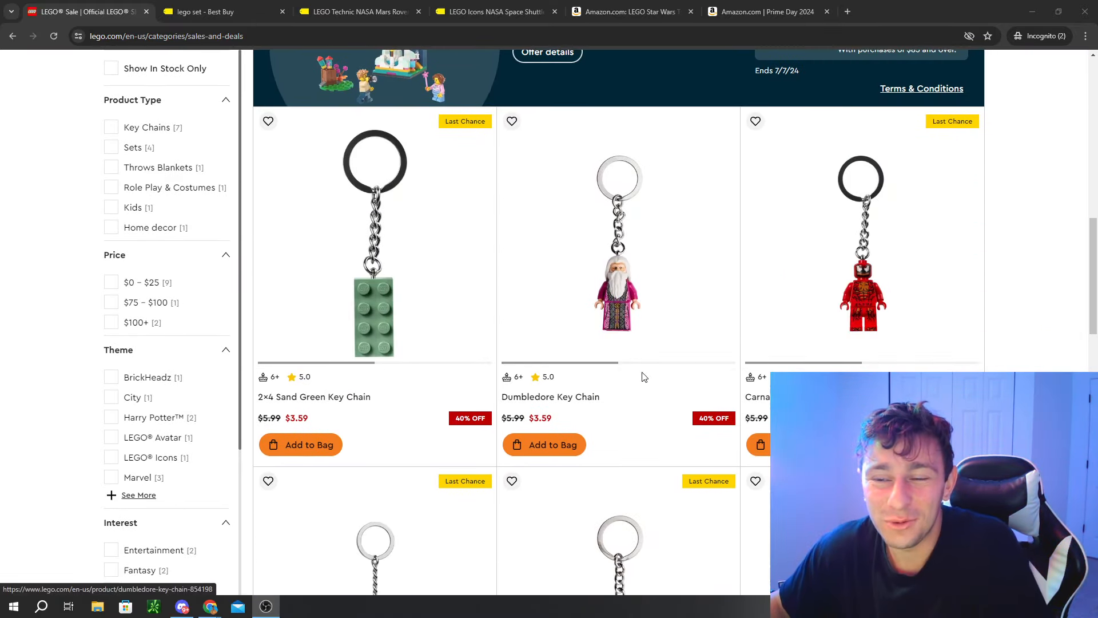
pyautogui.scroll(-3)
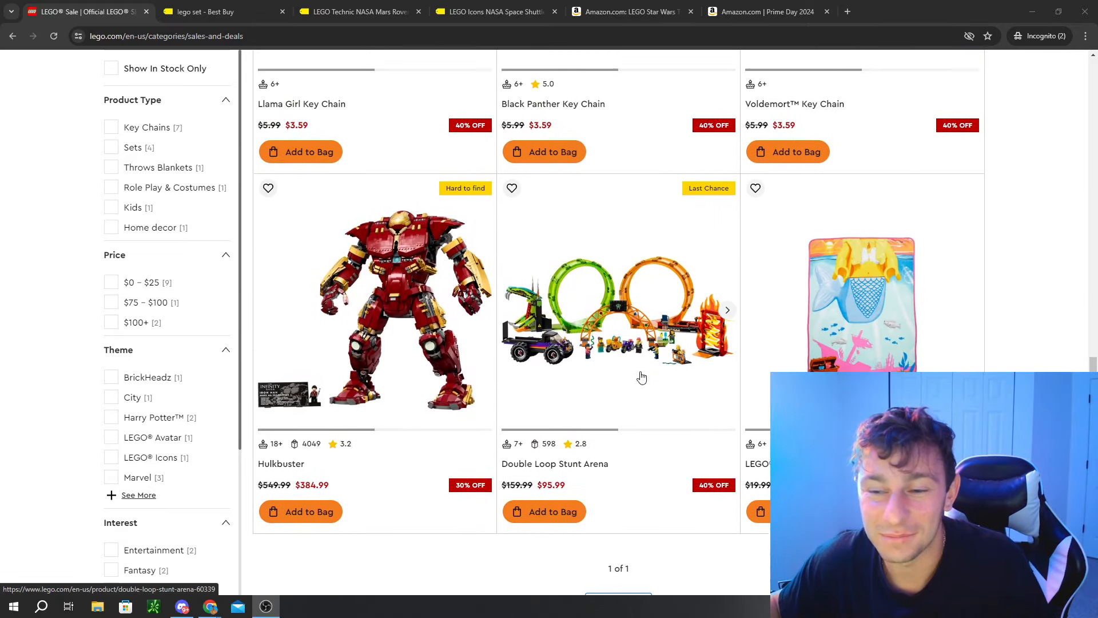
pyautogui.scroll(-3)
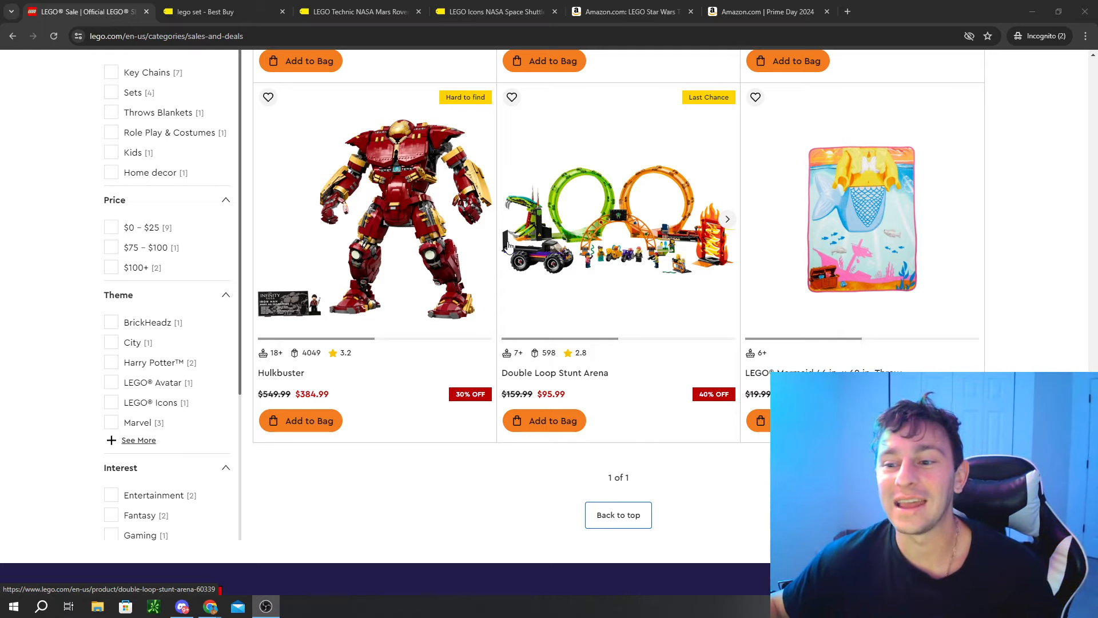
pyautogui.click(763, 11)
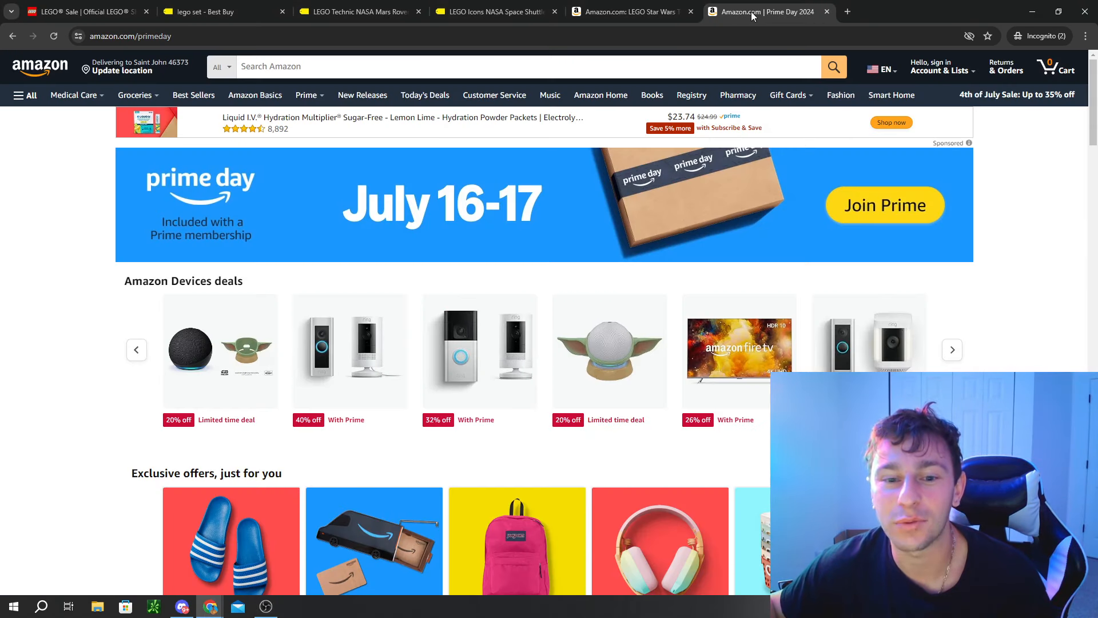
pyautogui.moveTo(672, 83)
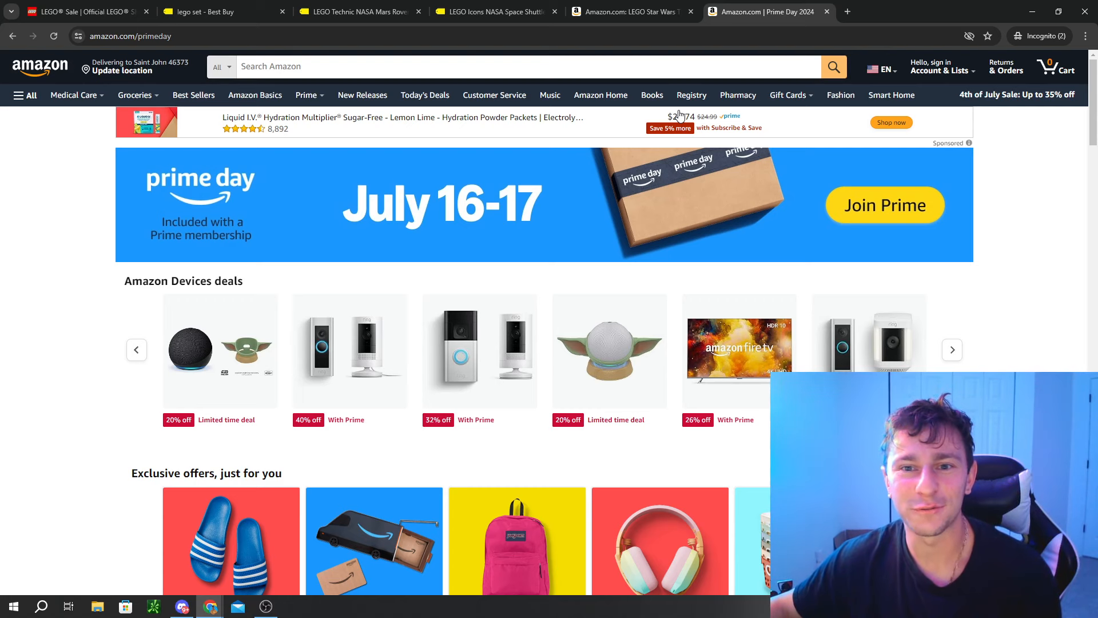
pyautogui.click(80, 12)
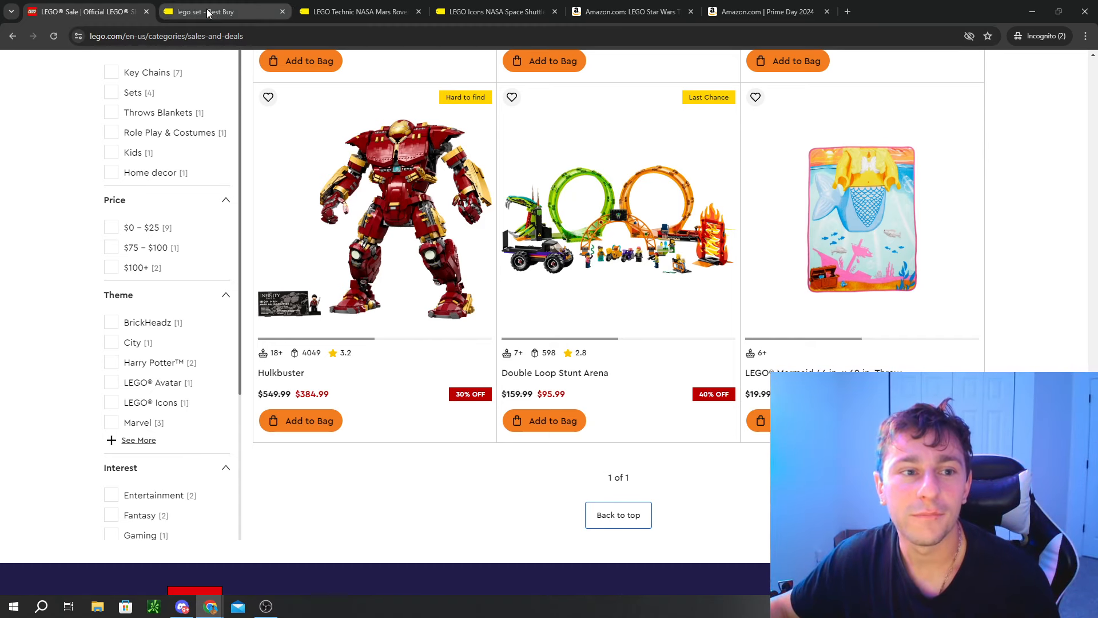
# Step: Show Best Buy's 172 'lego set' results filtered to on-sale member deals
pyautogui.click(211, 11)
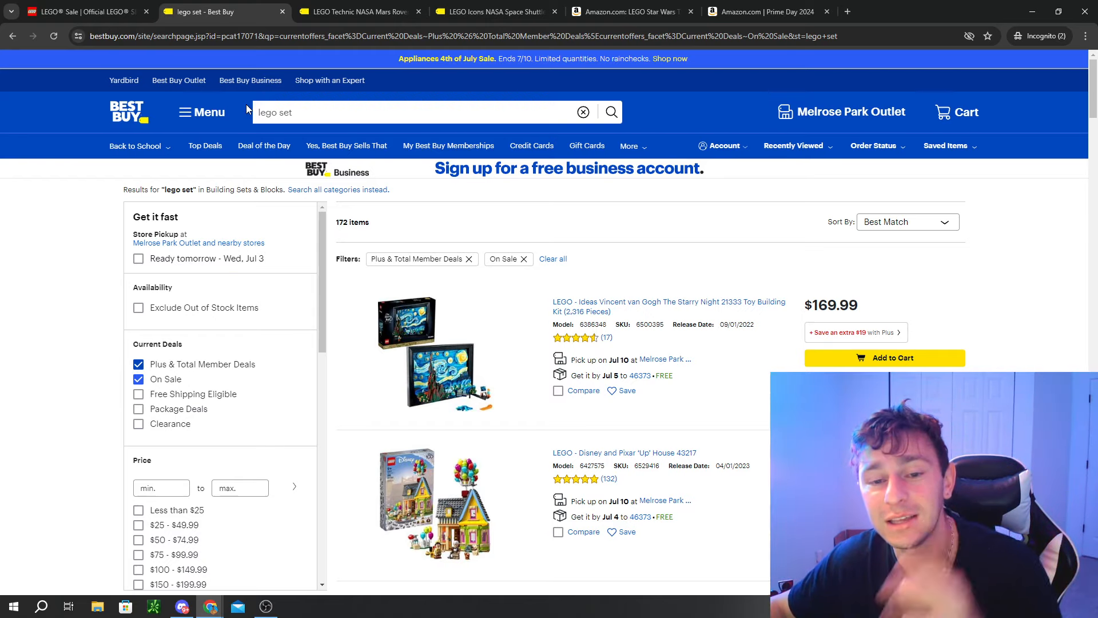
pyautogui.scroll(-3)
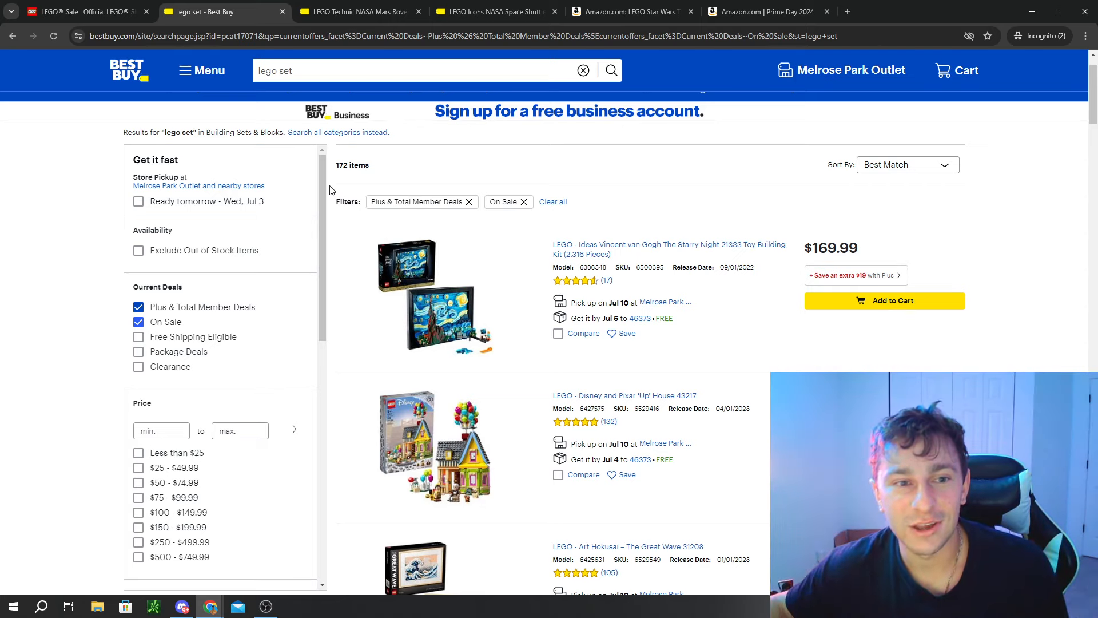
pyautogui.moveTo(324, 189)
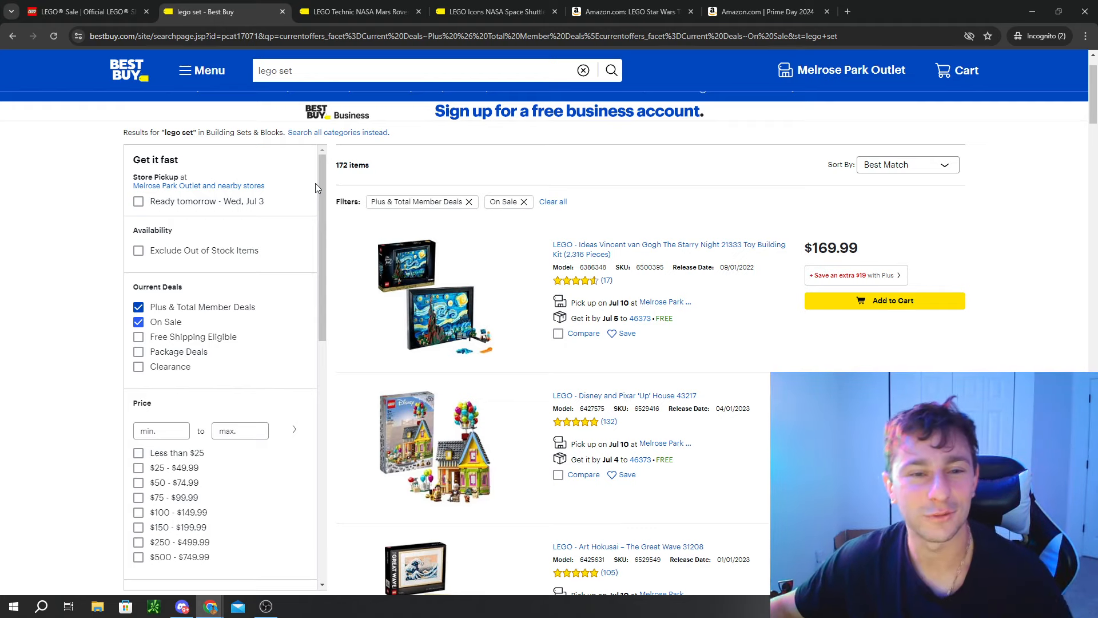
pyautogui.moveTo(338, 260)
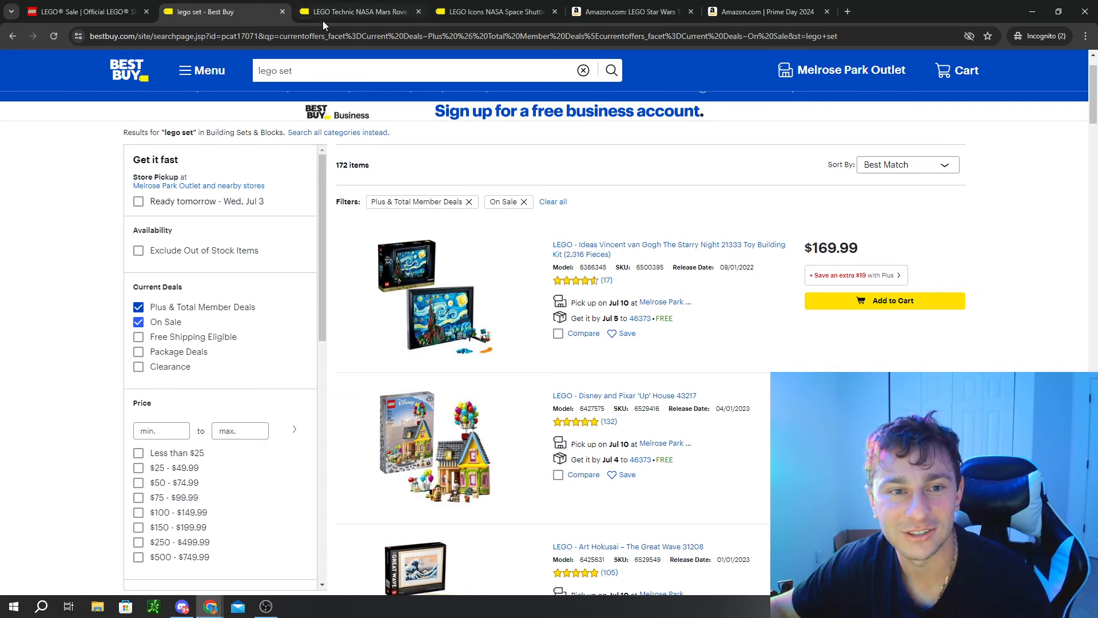
# Step: Show the Best Buy LEGO NASA Space Shuttle Discovery 10283 listing at $159.96
pyautogui.click(494, 11)
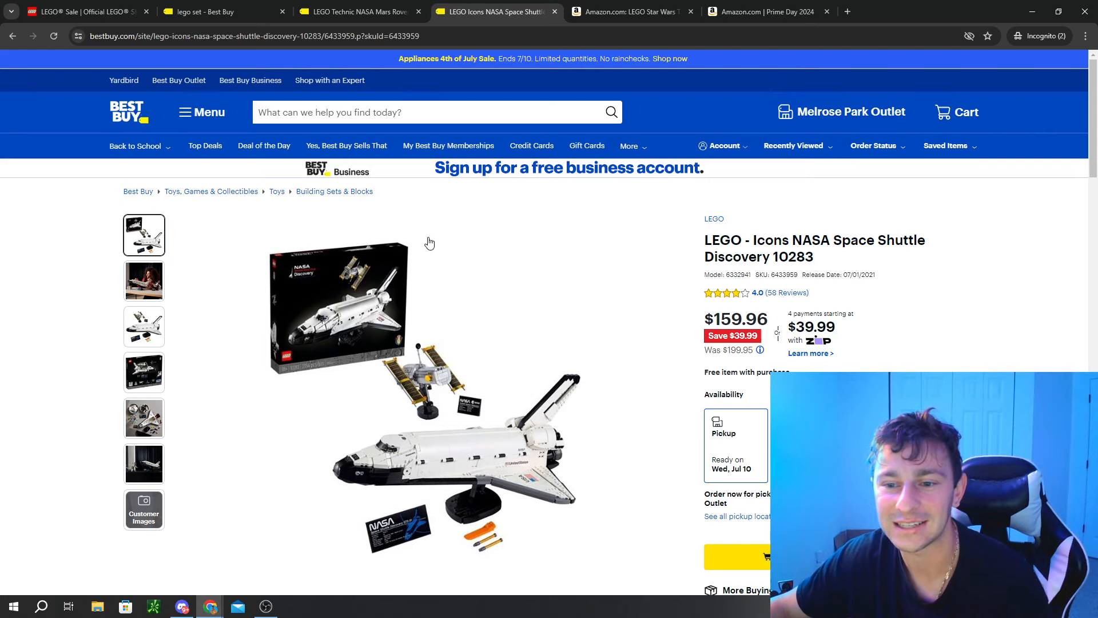
pyautogui.scroll(-3)
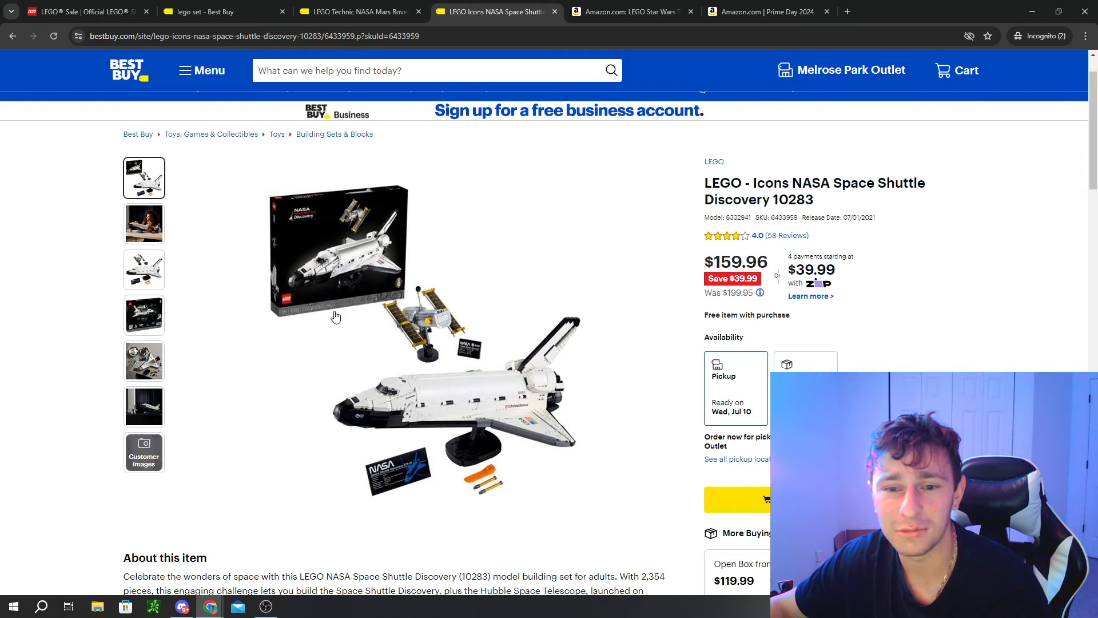
pyautogui.moveTo(193, 234)
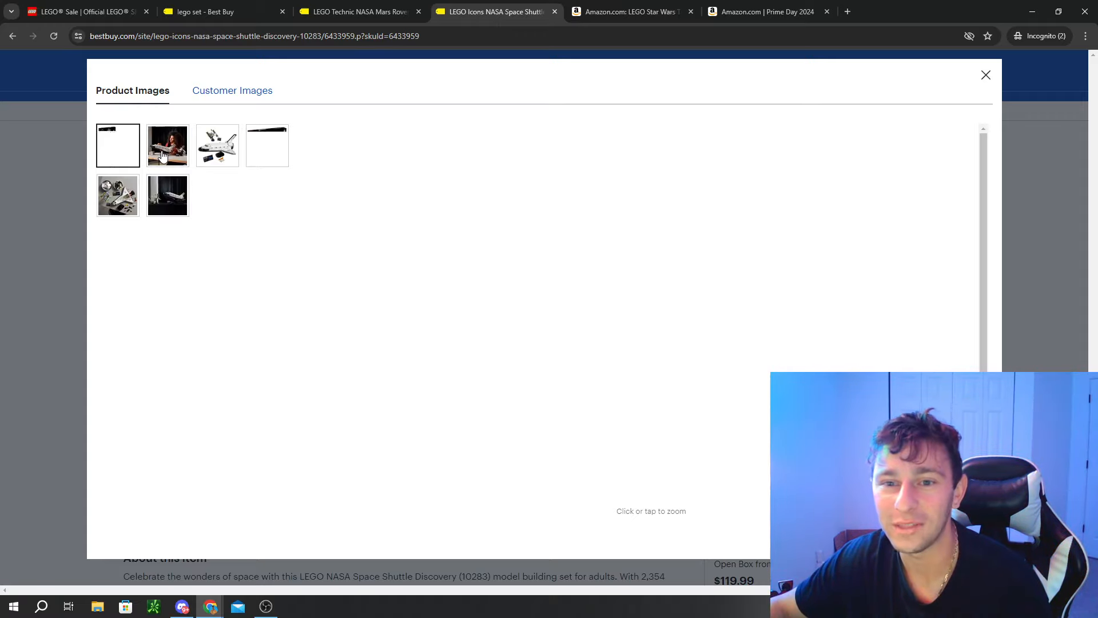
# Step: Browse the shuttle's gallery photos — desk, telescope, box back and front — then close the gallery
pyautogui.click(167, 145)
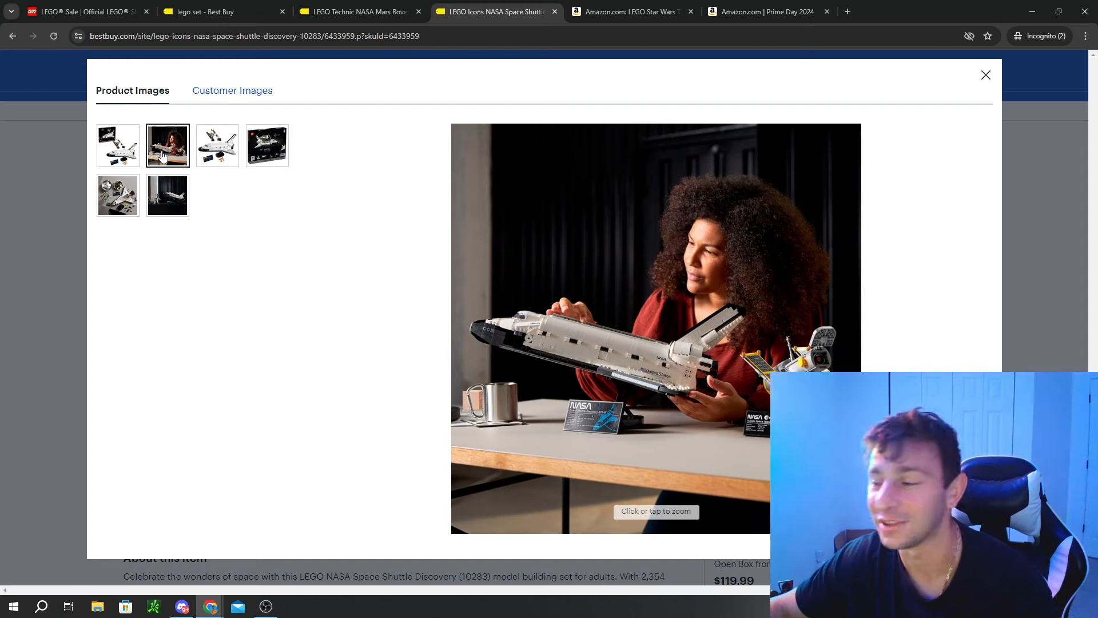
pyautogui.click(217, 145)
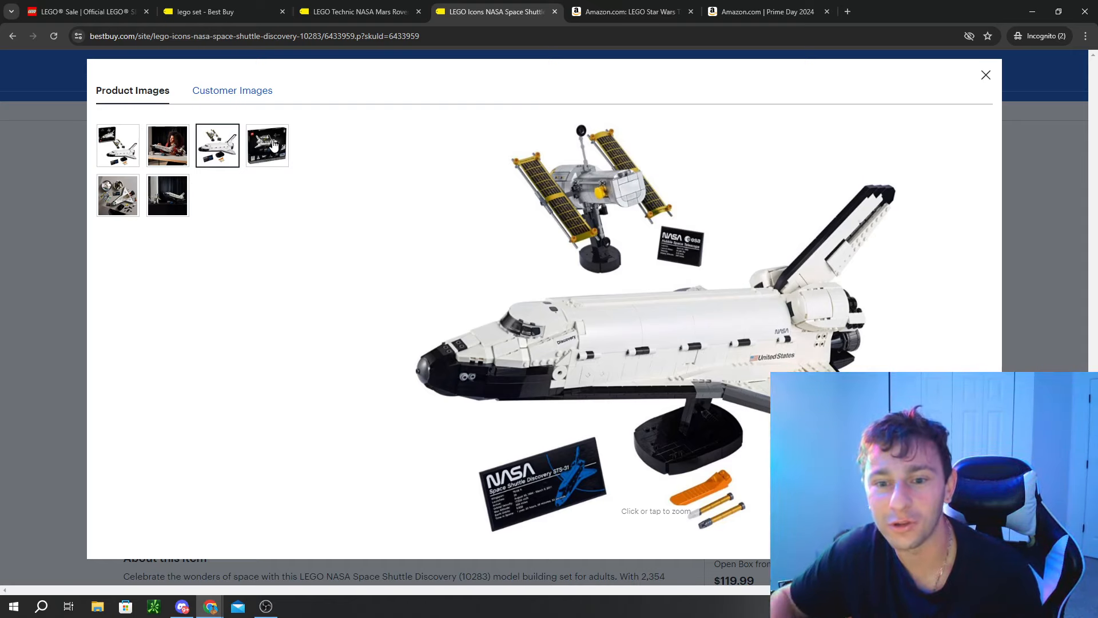
pyautogui.moveTo(280, 161)
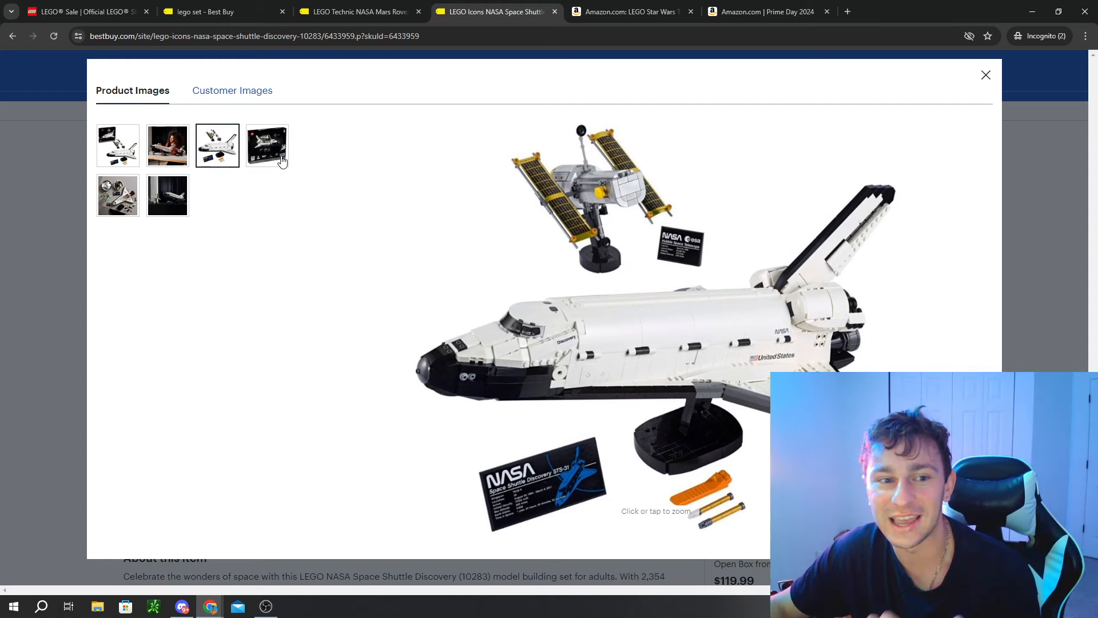
pyautogui.click(266, 145)
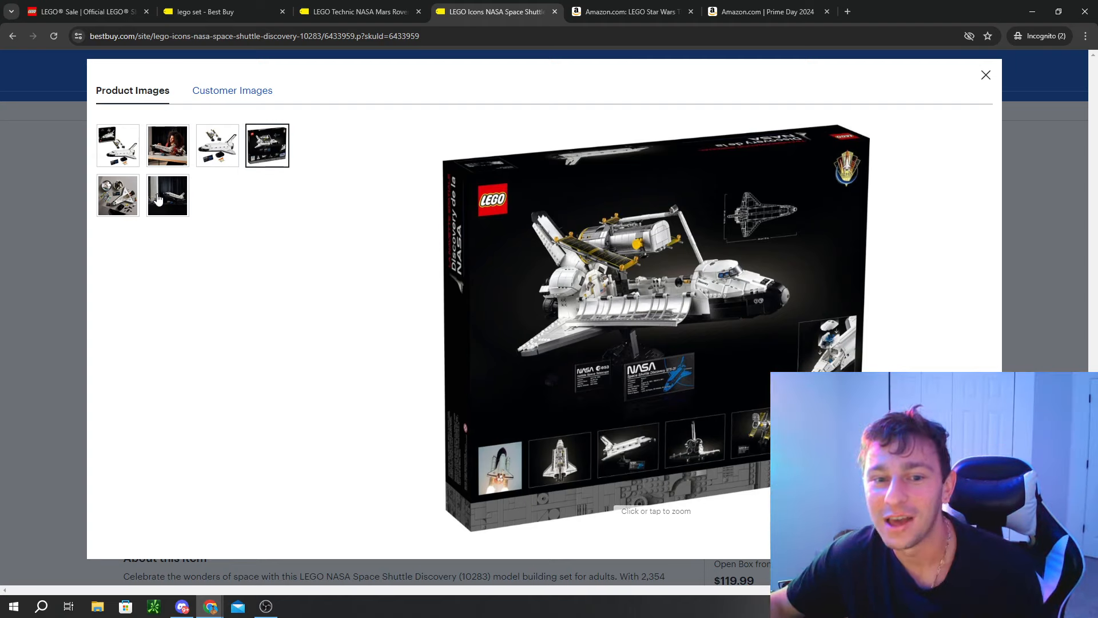
pyautogui.click(118, 145)
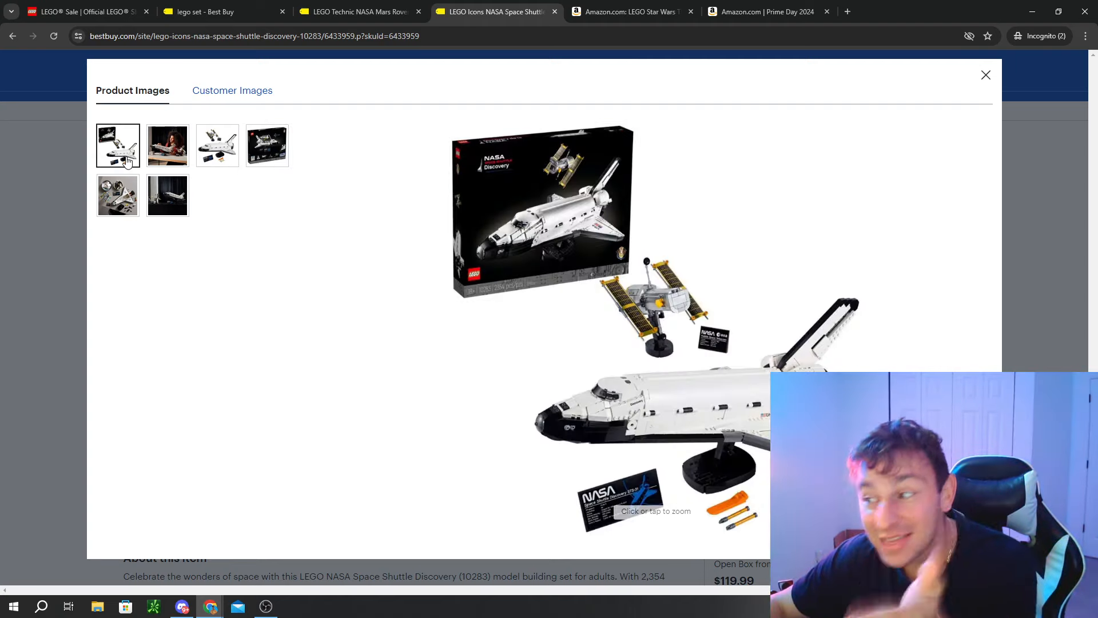
pyautogui.click(118, 194)
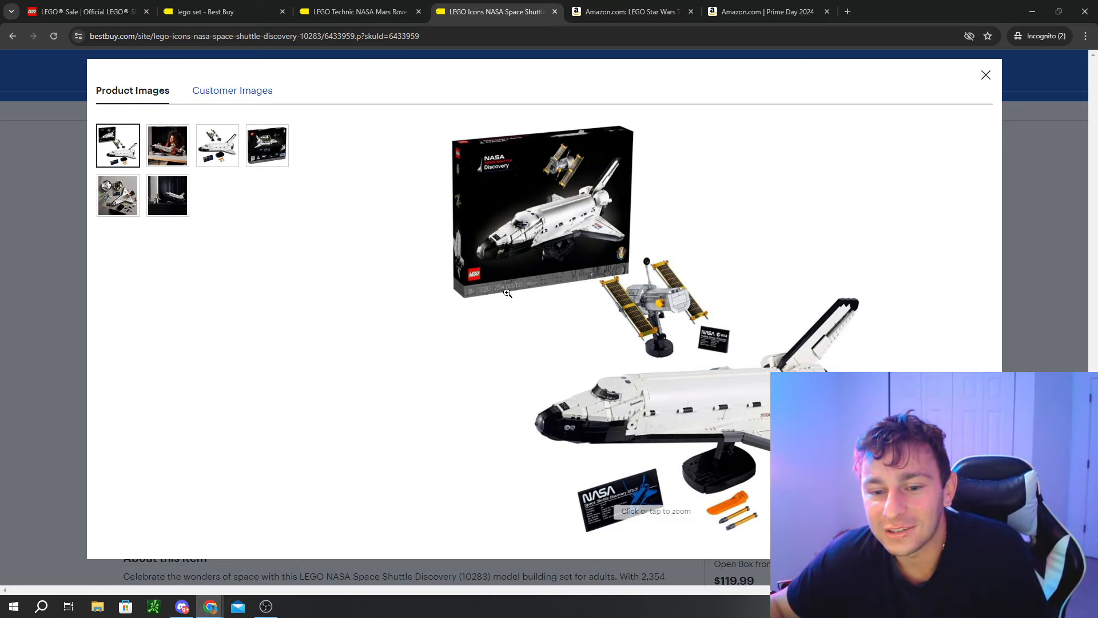
pyautogui.moveTo(706, 350)
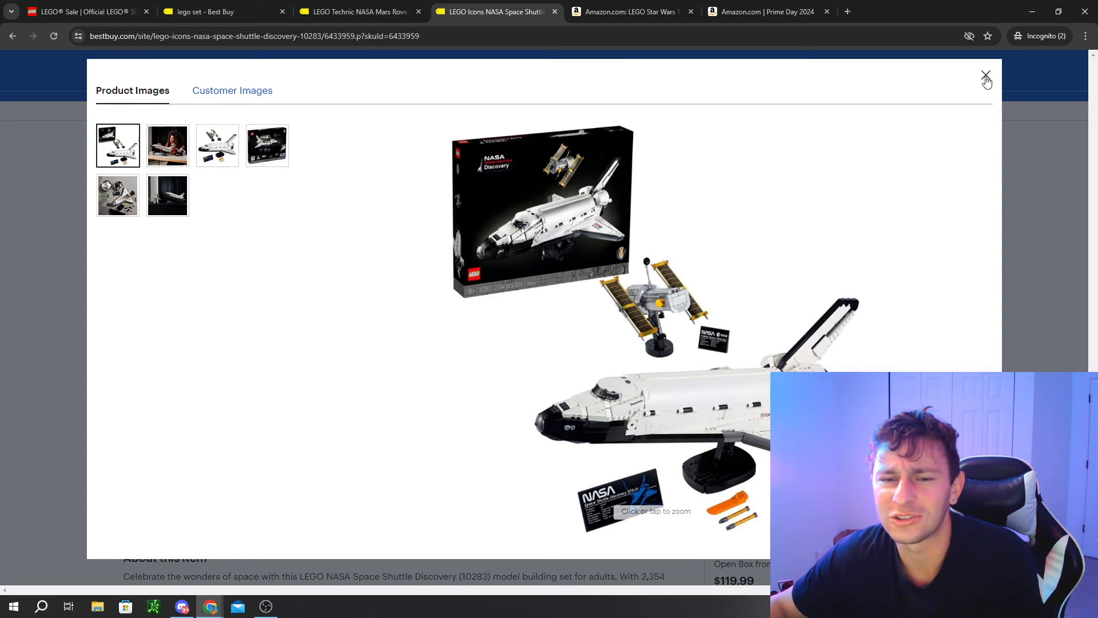
pyautogui.click(986, 76)
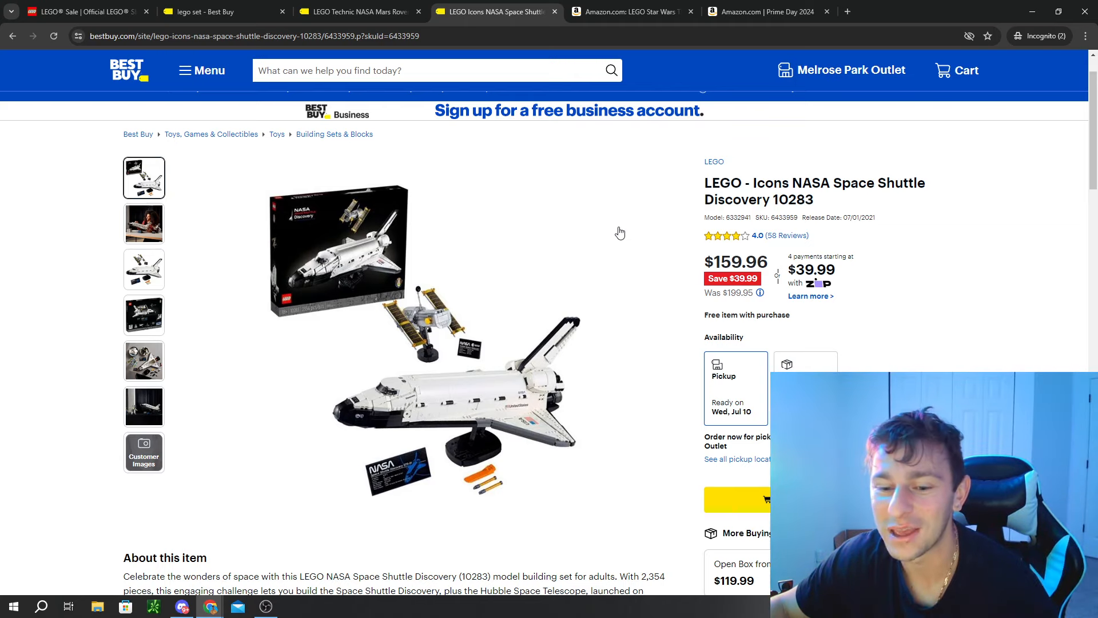
pyautogui.moveTo(632, 233)
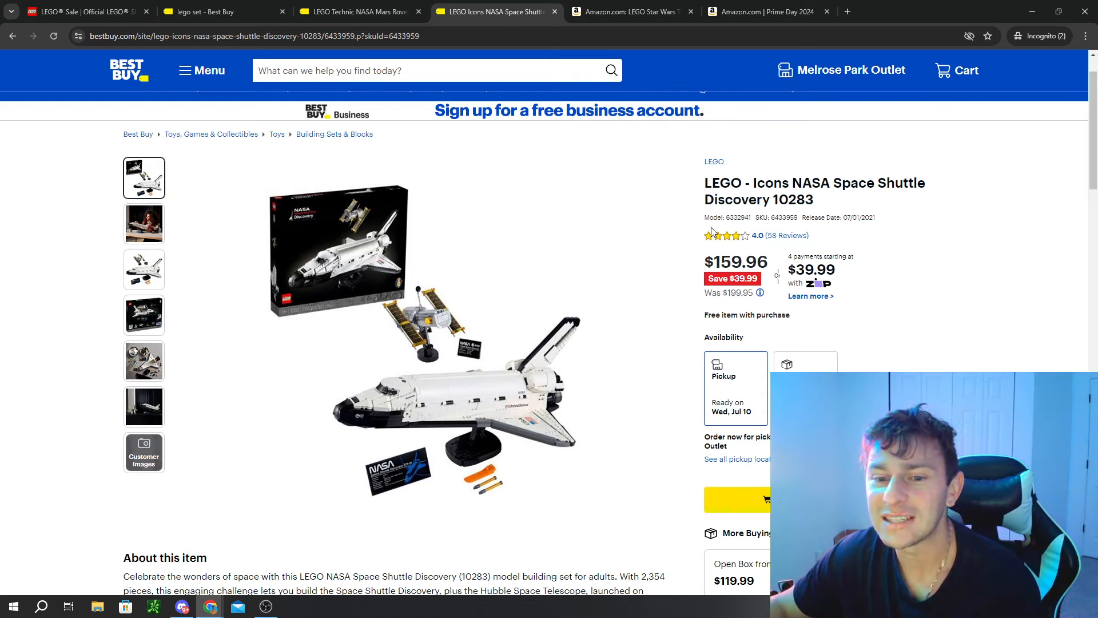
pyautogui.moveTo(805, 126)
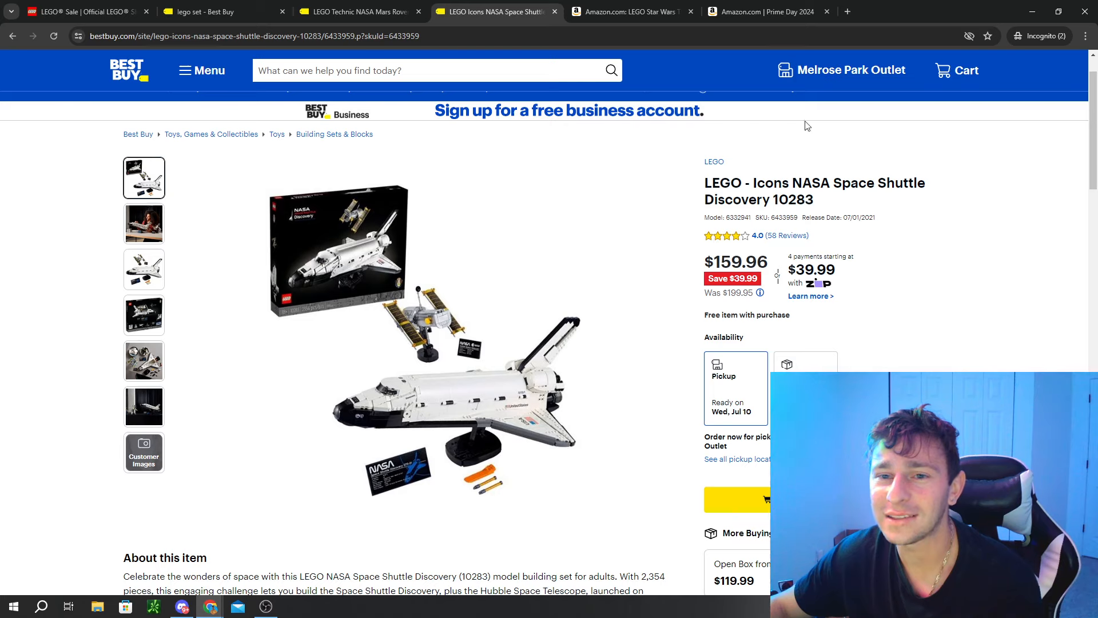
pyautogui.moveTo(872, 52)
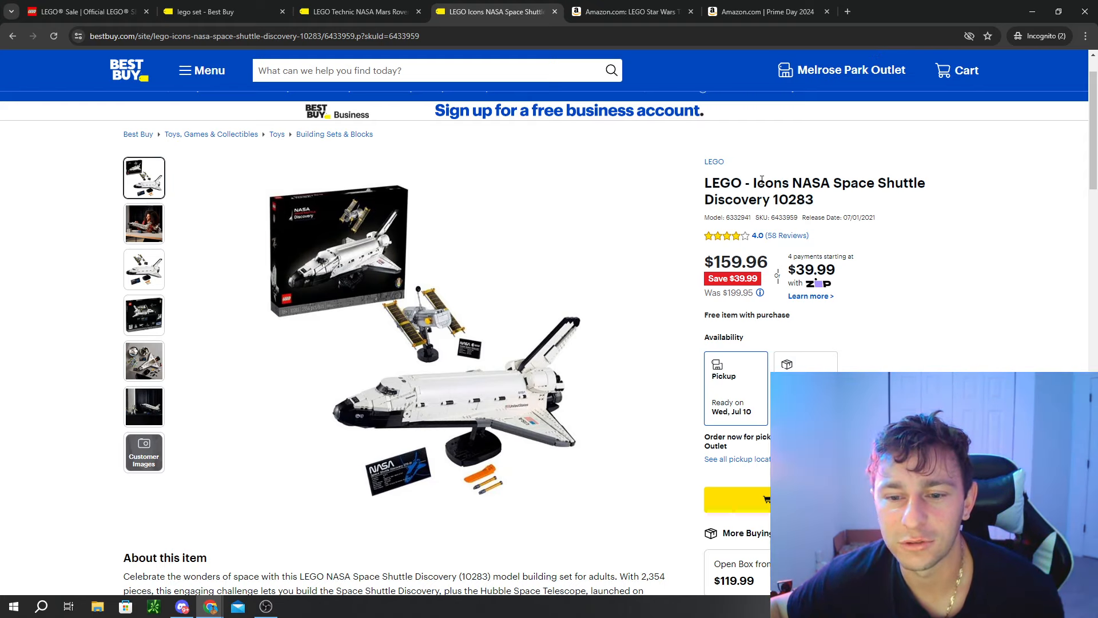
pyautogui.scroll(-3)
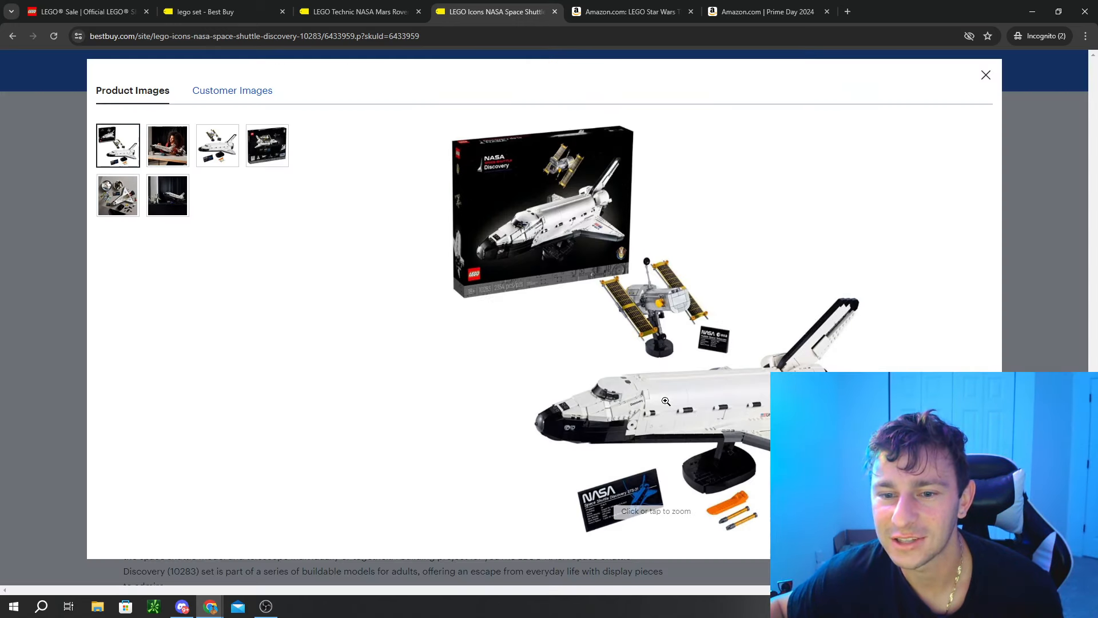
pyautogui.click(985, 76)
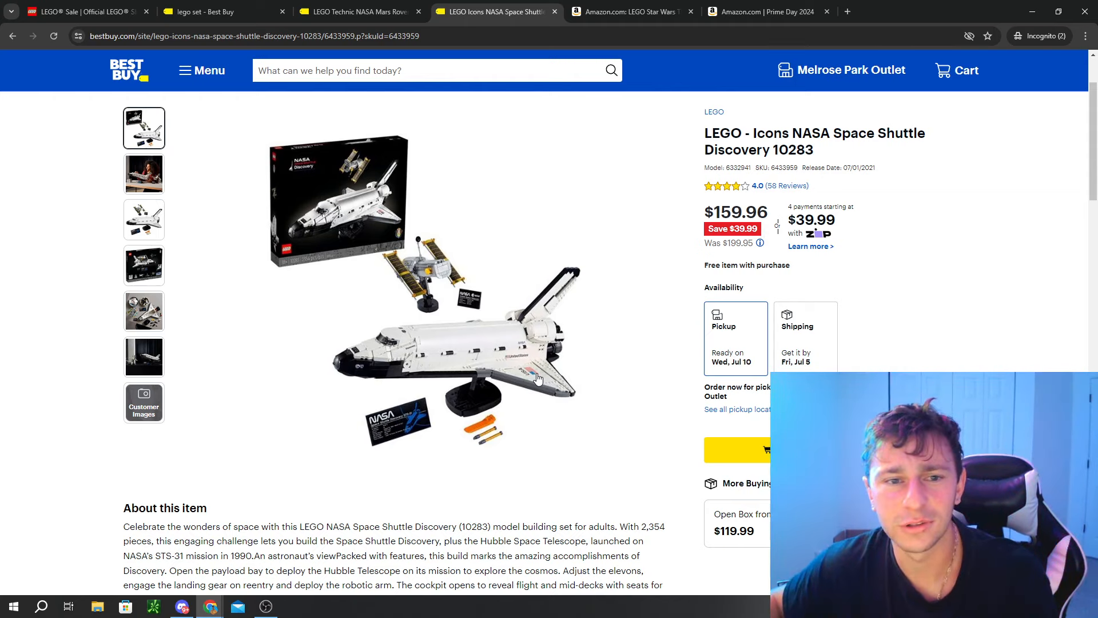
pyautogui.moveTo(544, 404)
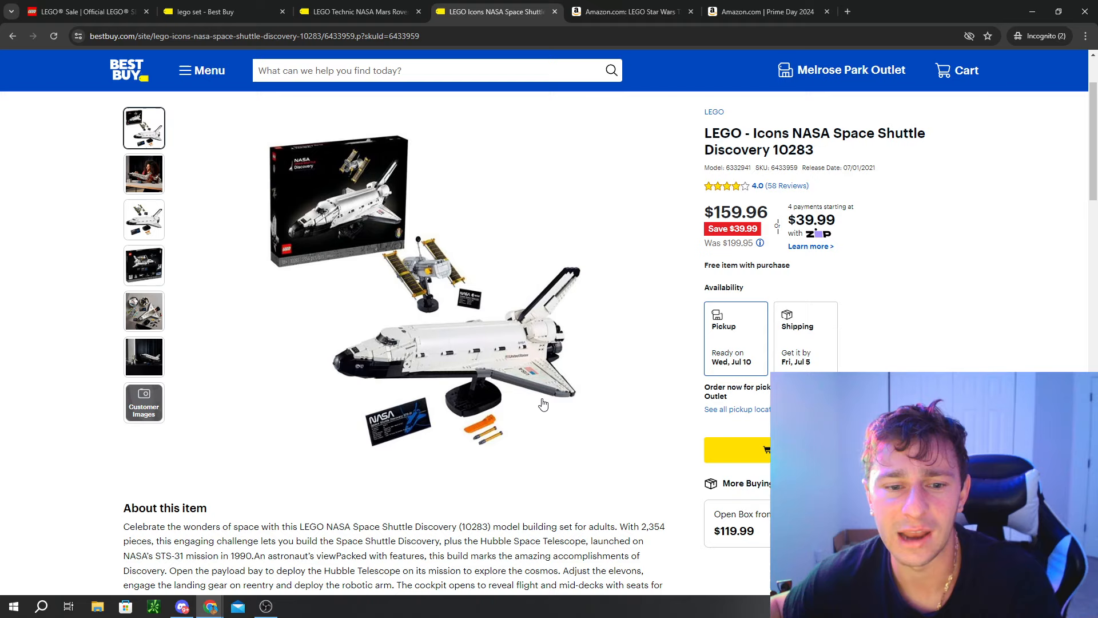
pyautogui.moveTo(461, 238)
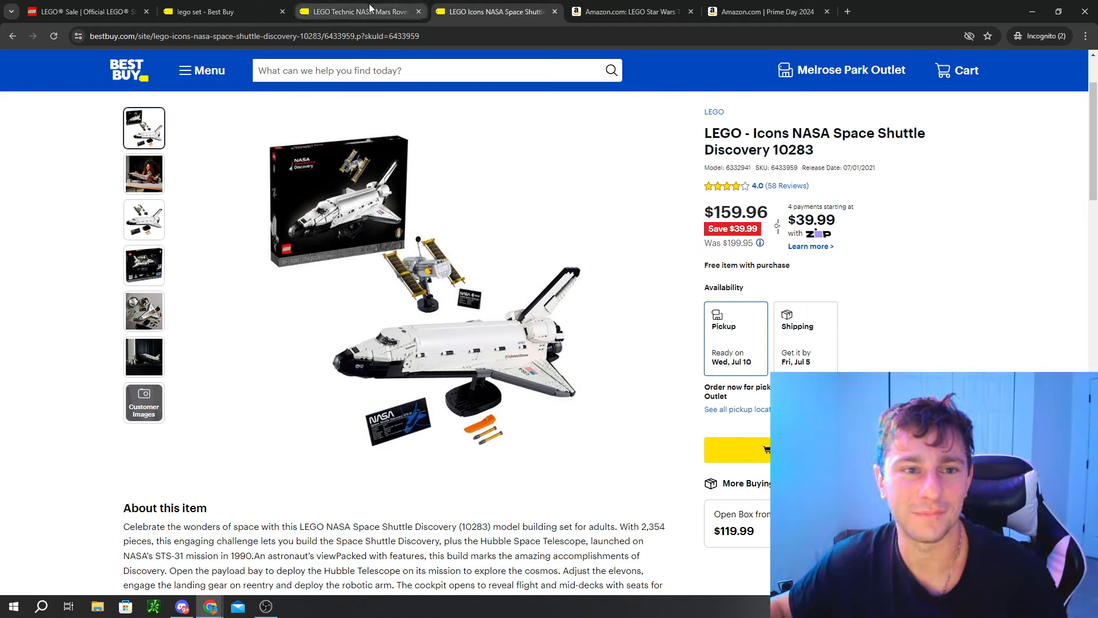
pyautogui.click(357, 11)
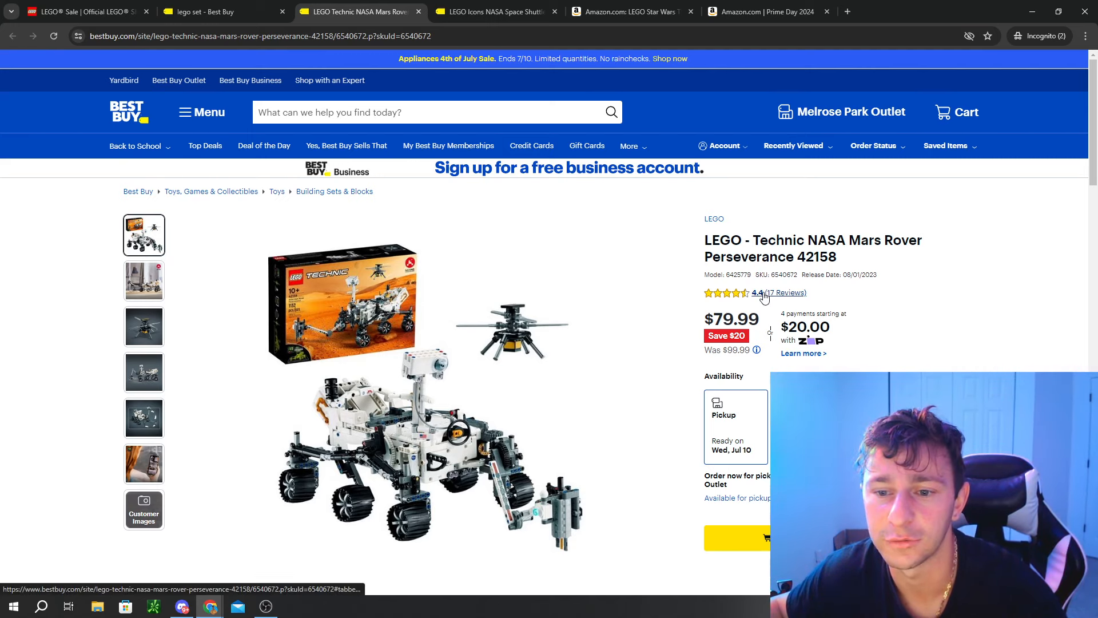
pyautogui.scroll(-3)
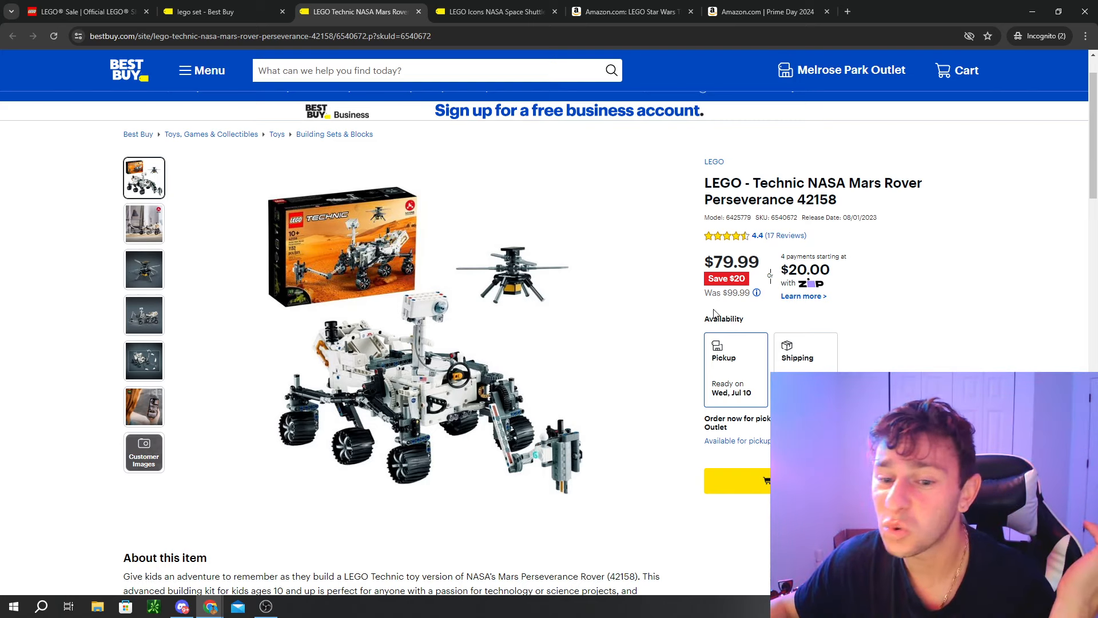
pyautogui.moveTo(769, 328)
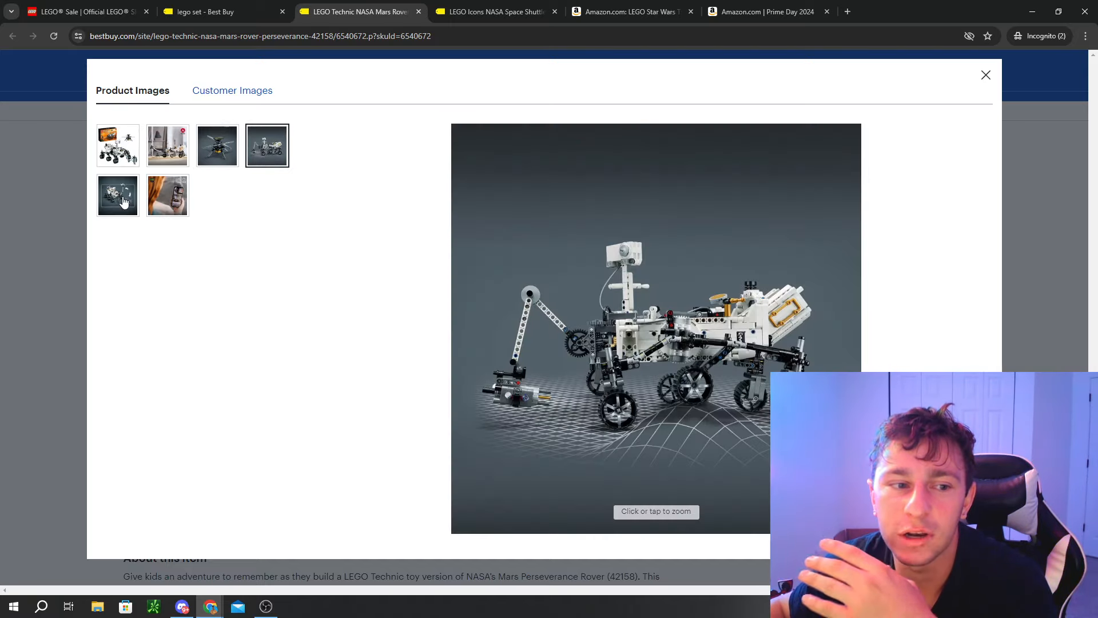
pyautogui.click(118, 146)
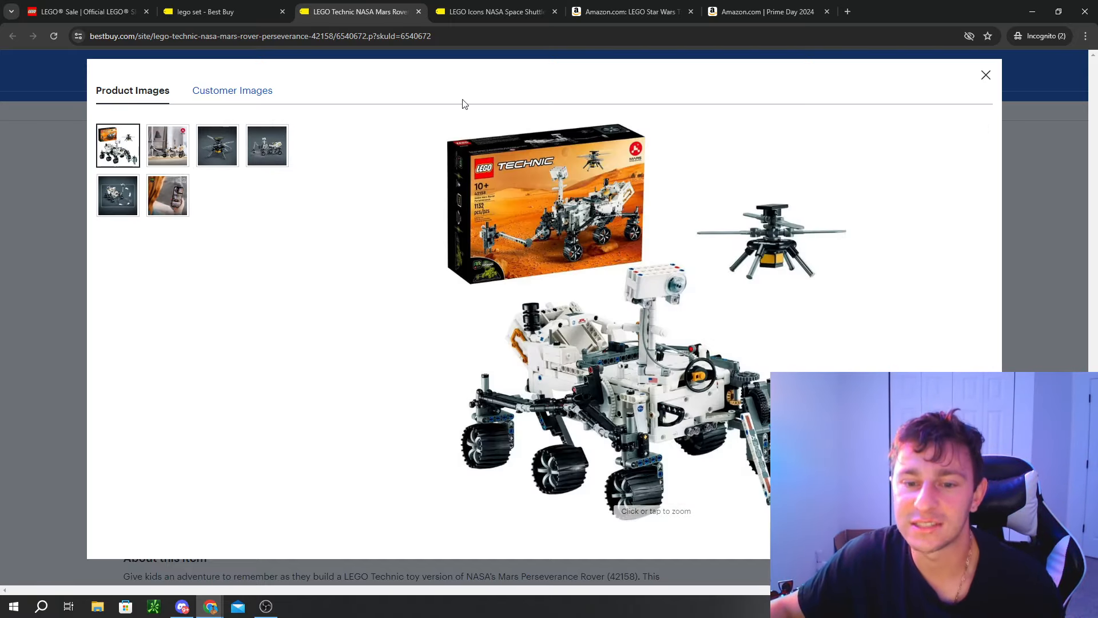
pyautogui.click(985, 76)
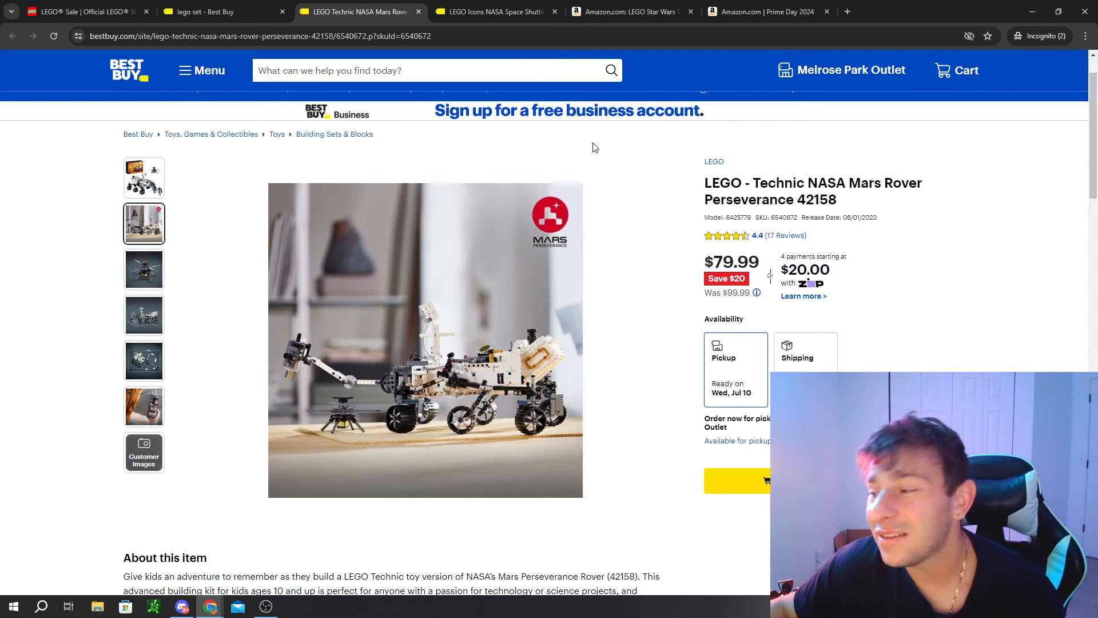
pyautogui.moveTo(560, 211)
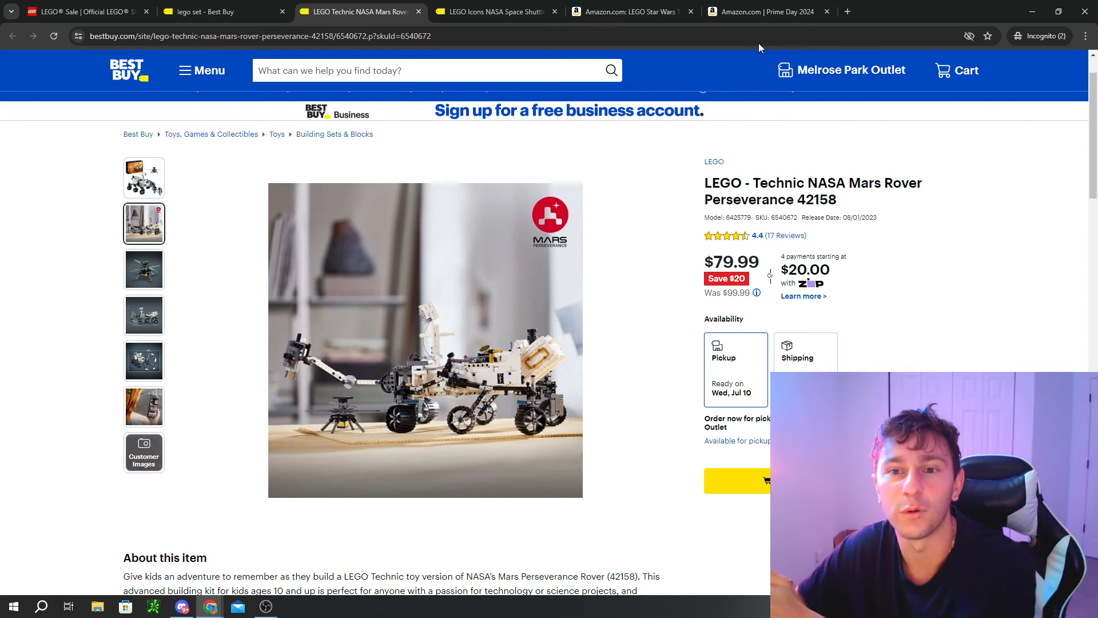
# Step: Show Amazon's Prime Day July 16-17 page with its Amazon Devices deals
pyautogui.click(767, 11)
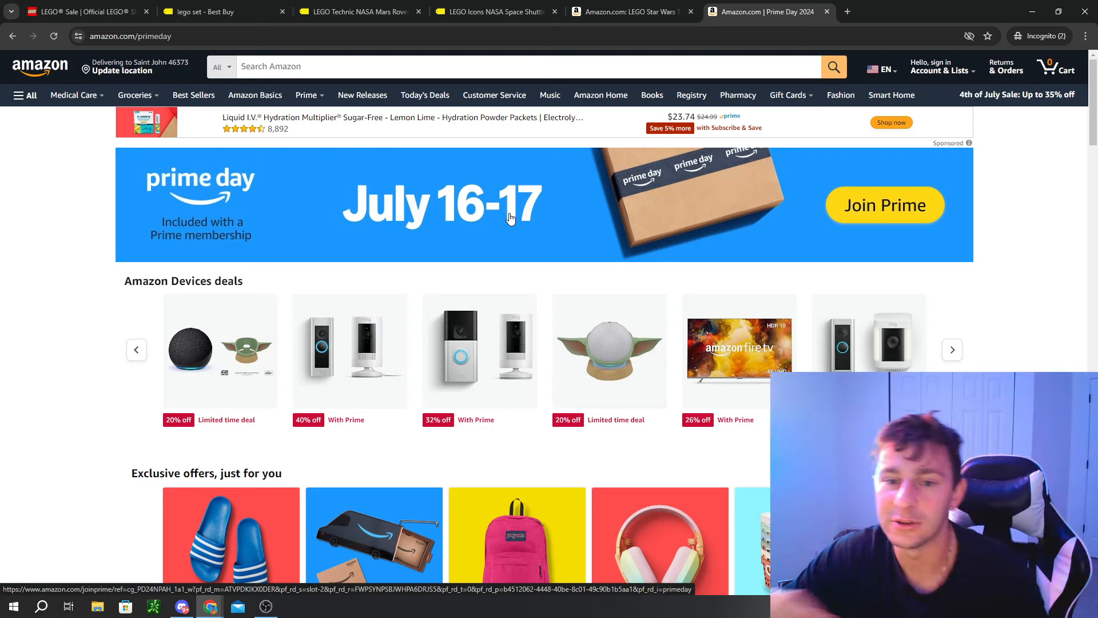
pyautogui.moveTo(371, 267)
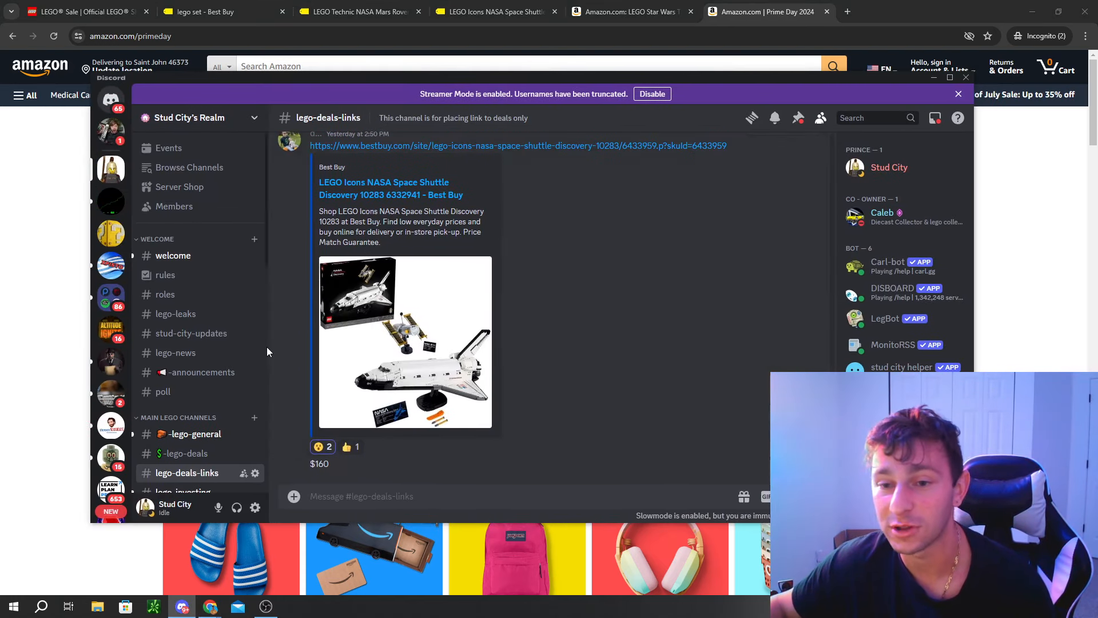
pyautogui.moveTo(824, 98)
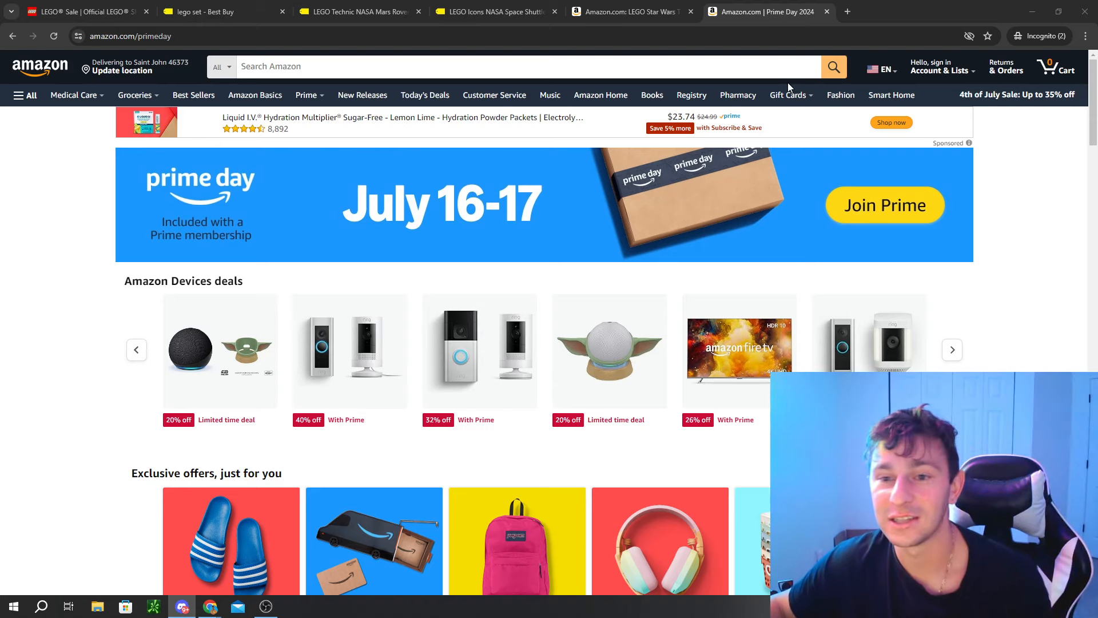
pyautogui.moveTo(841, 95)
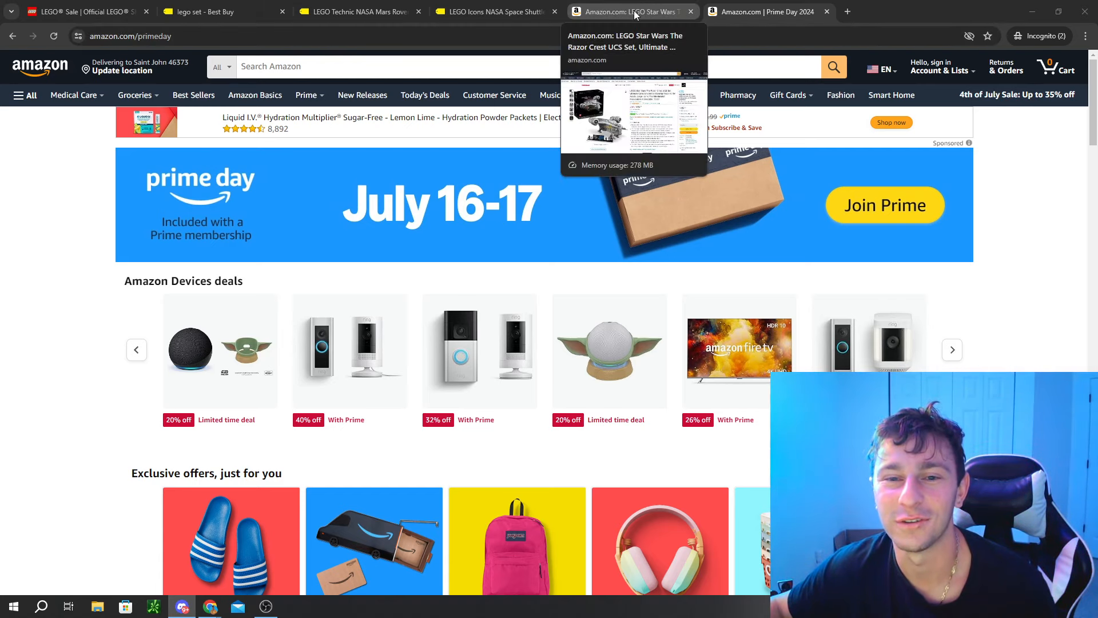
# Step: Show the Amazon LEGO Razor Crest UCS 75331 listing at $454.99 (24% off) and browse its photos
pyautogui.click(627, 12)
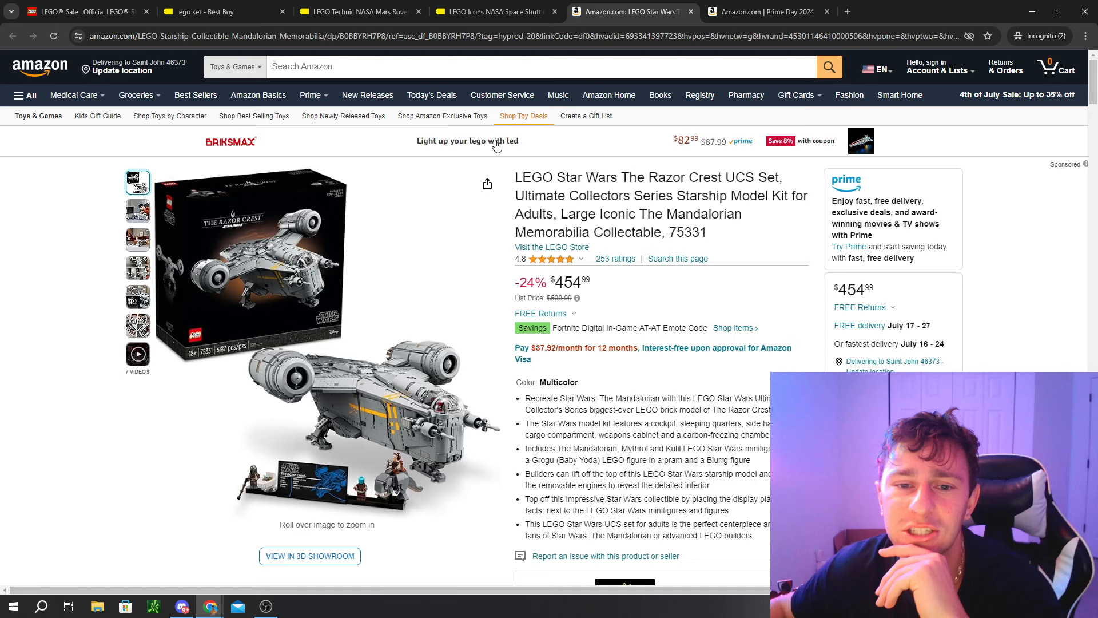
pyautogui.moveTo(893, 242)
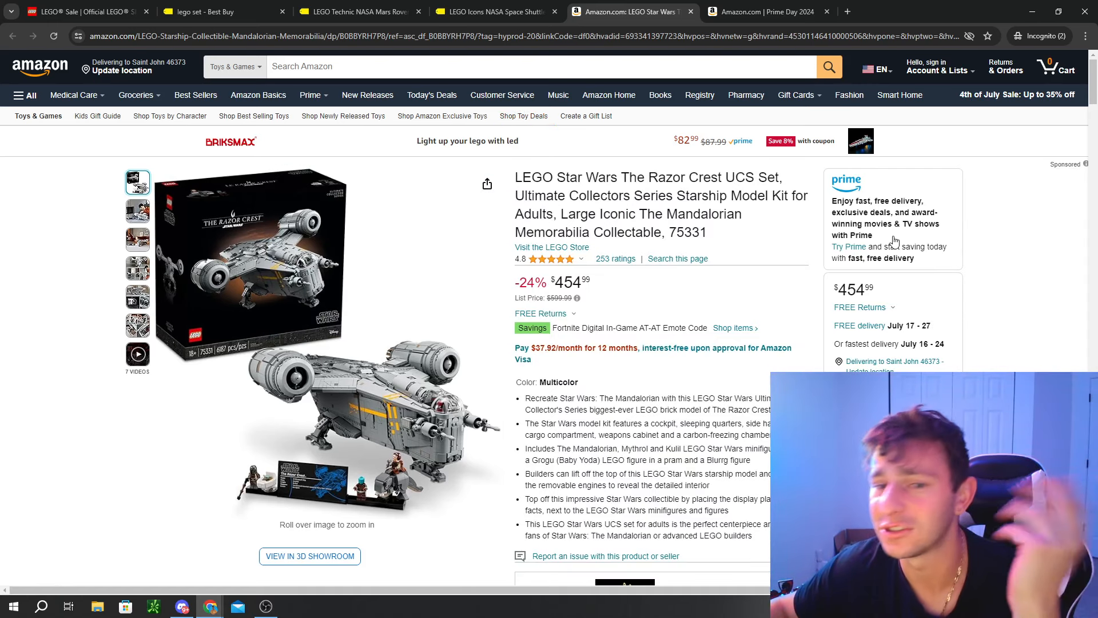
pyautogui.moveTo(245, 260)
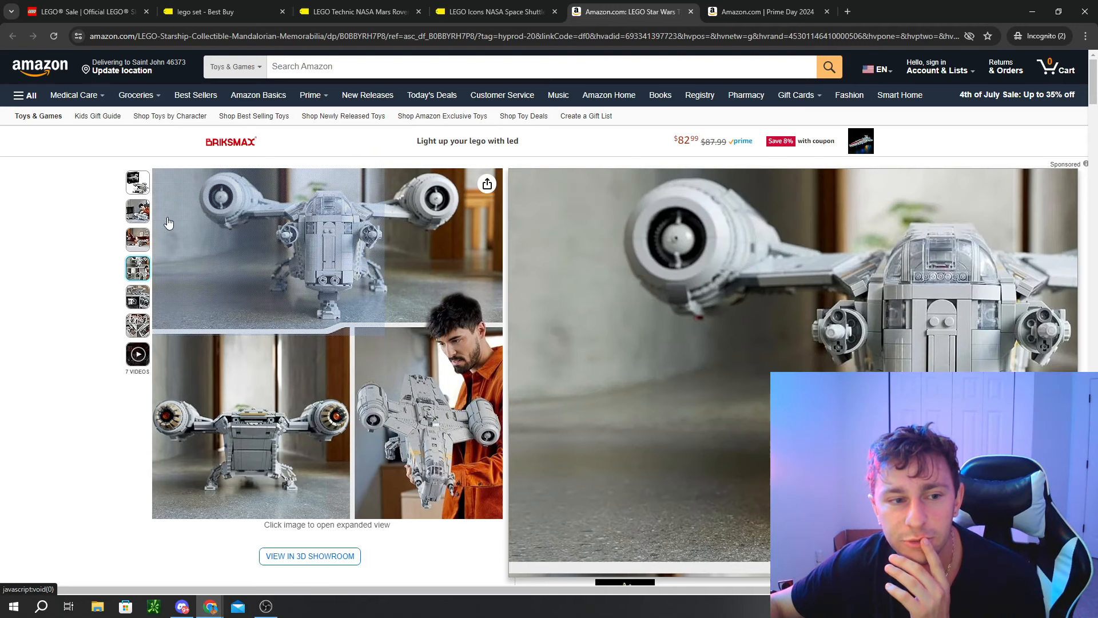
pyautogui.click(137, 181)
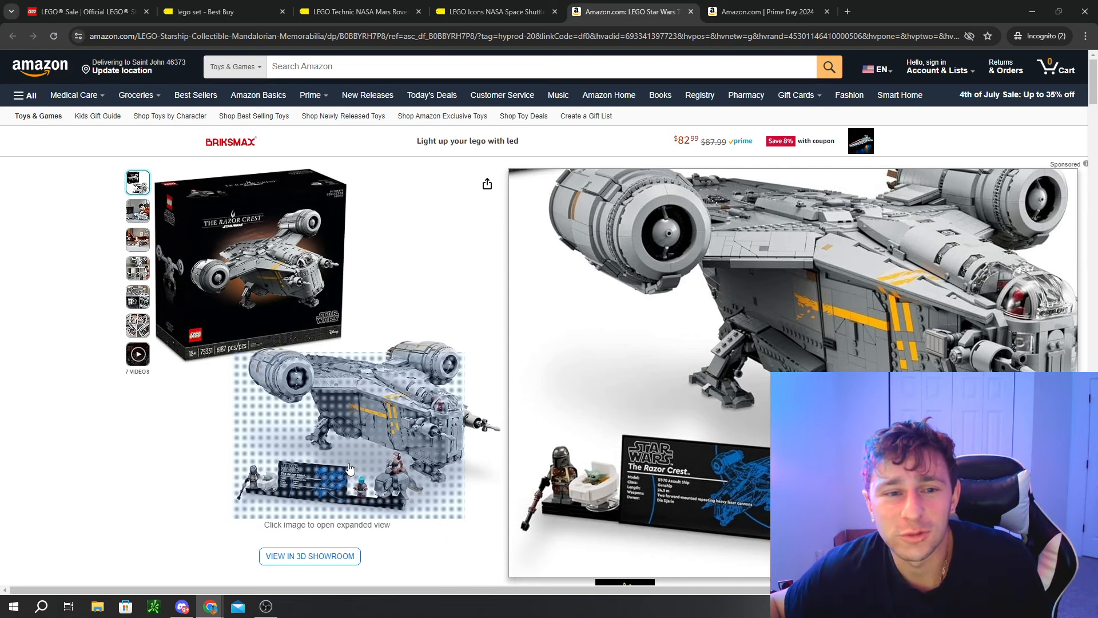
pyautogui.click(248, 236)
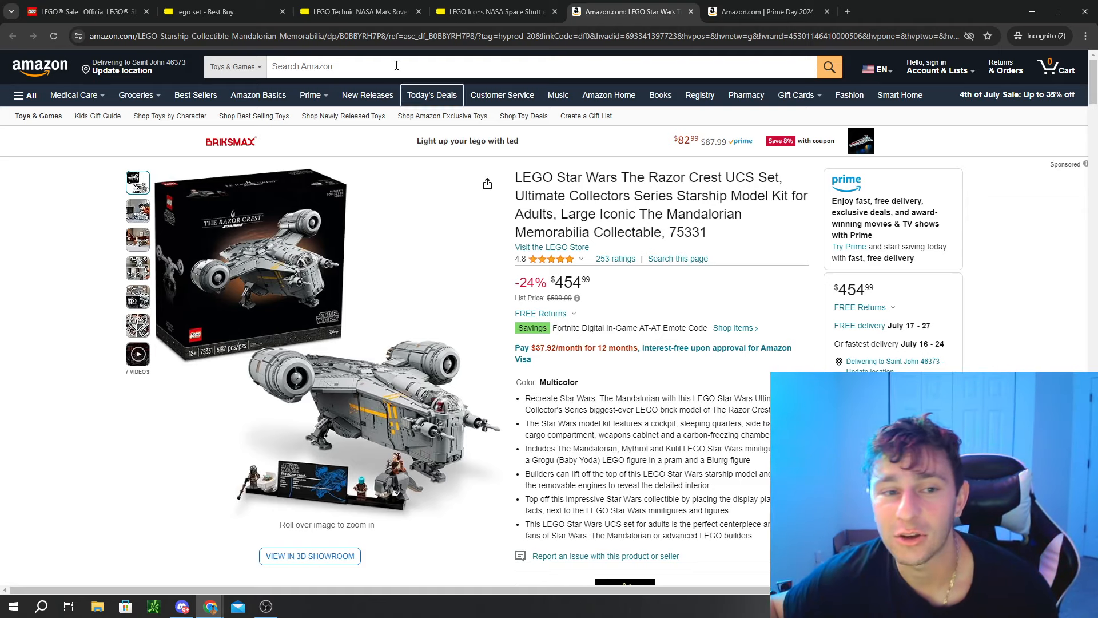
# Step: Browse Best Buy's on-sale results down to the AT-TE Walker ($139.99) and Daily Bugle ($314.99)
pyautogui.click(204, 12)
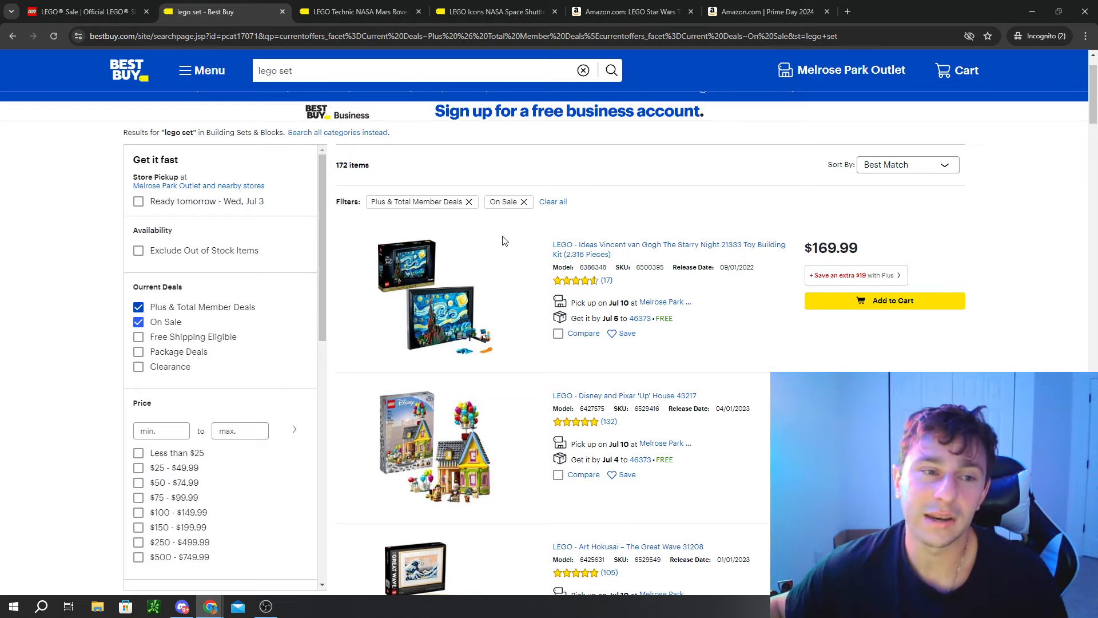
pyautogui.moveTo(484, 242)
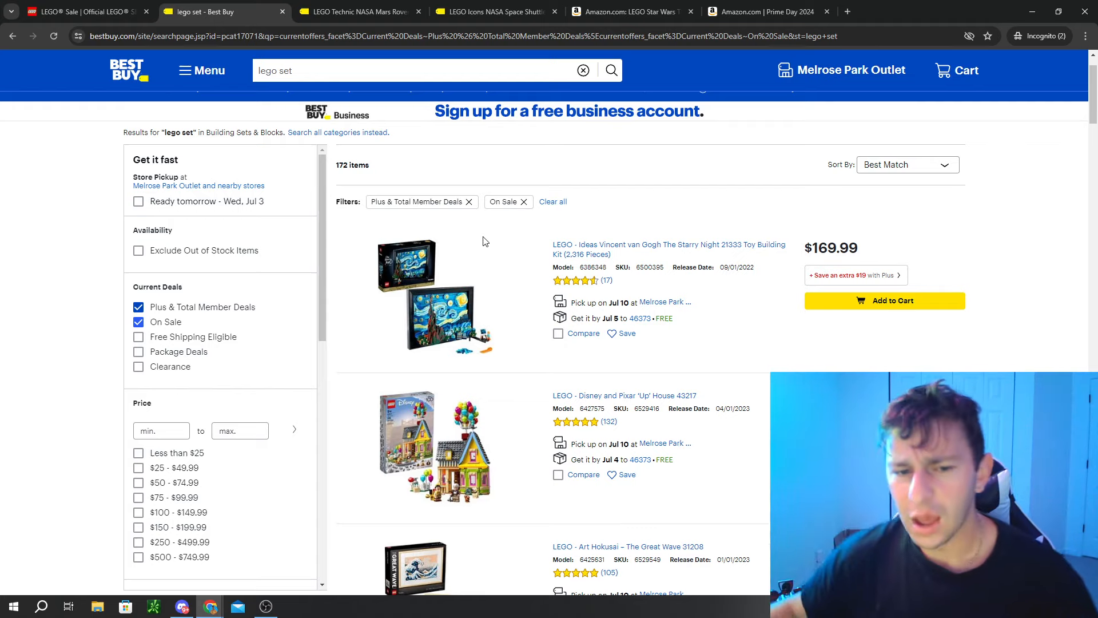
pyautogui.moveTo(453, 353)
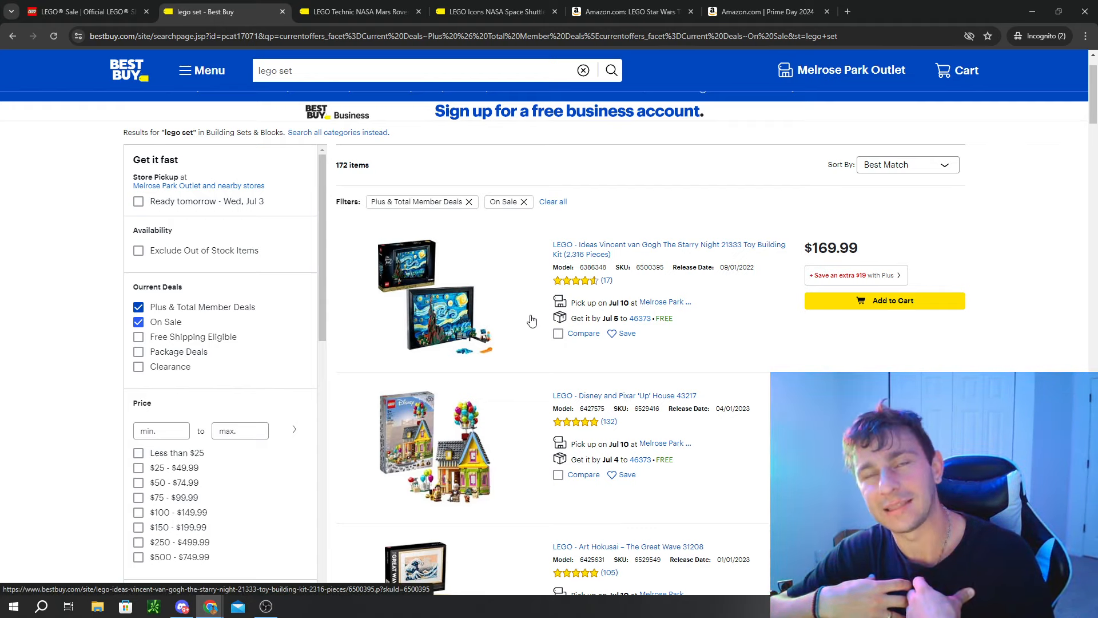
pyautogui.scroll(-3)
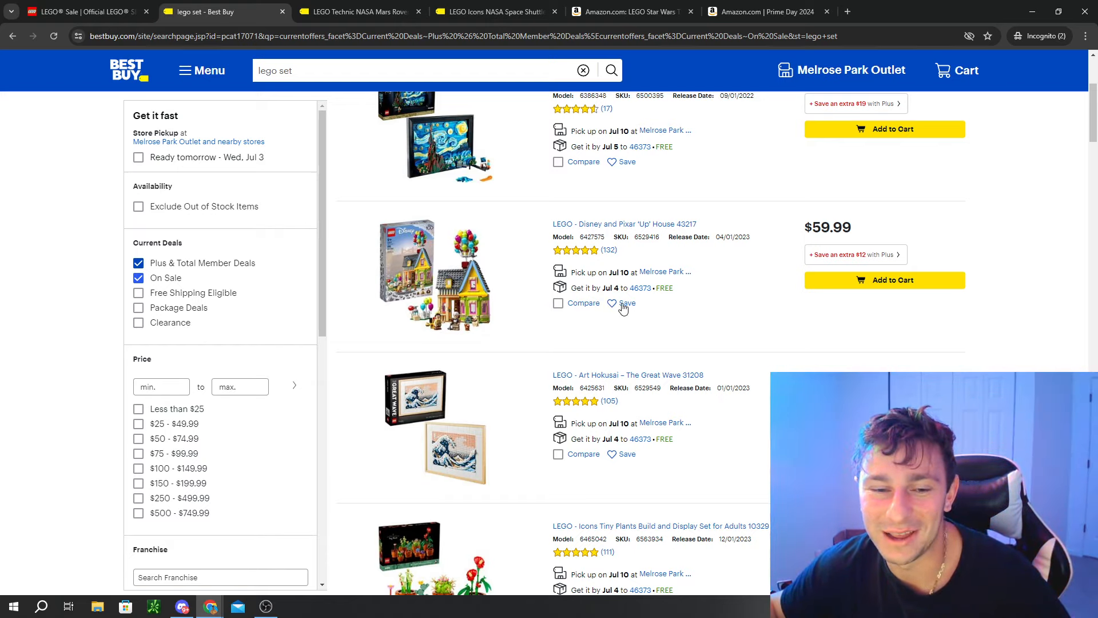
pyautogui.scroll(-3)
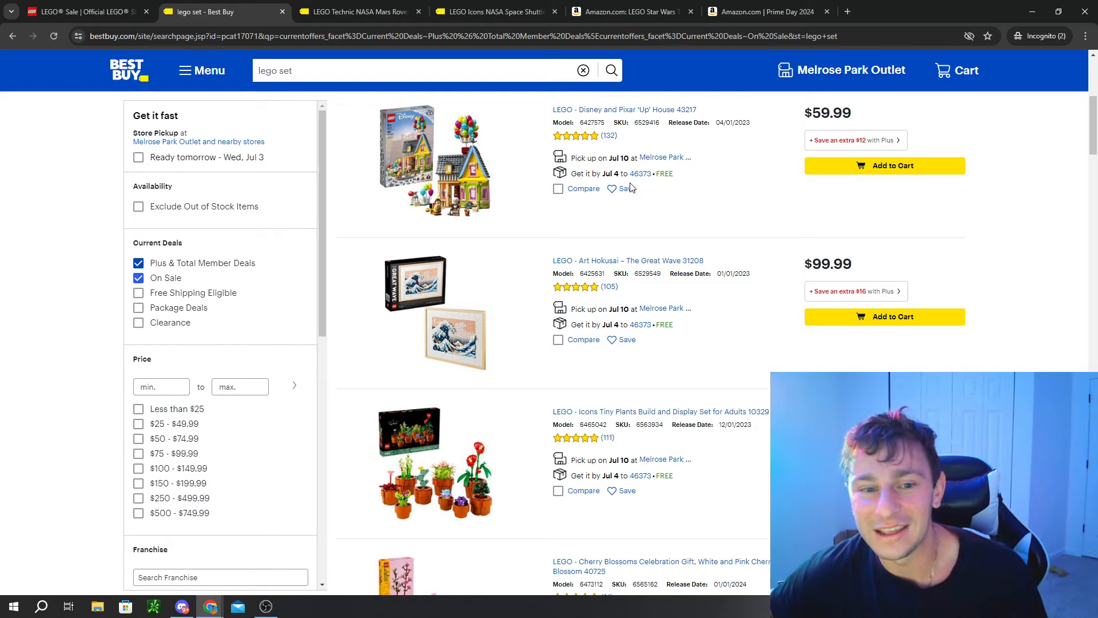
pyautogui.moveTo(617, 211)
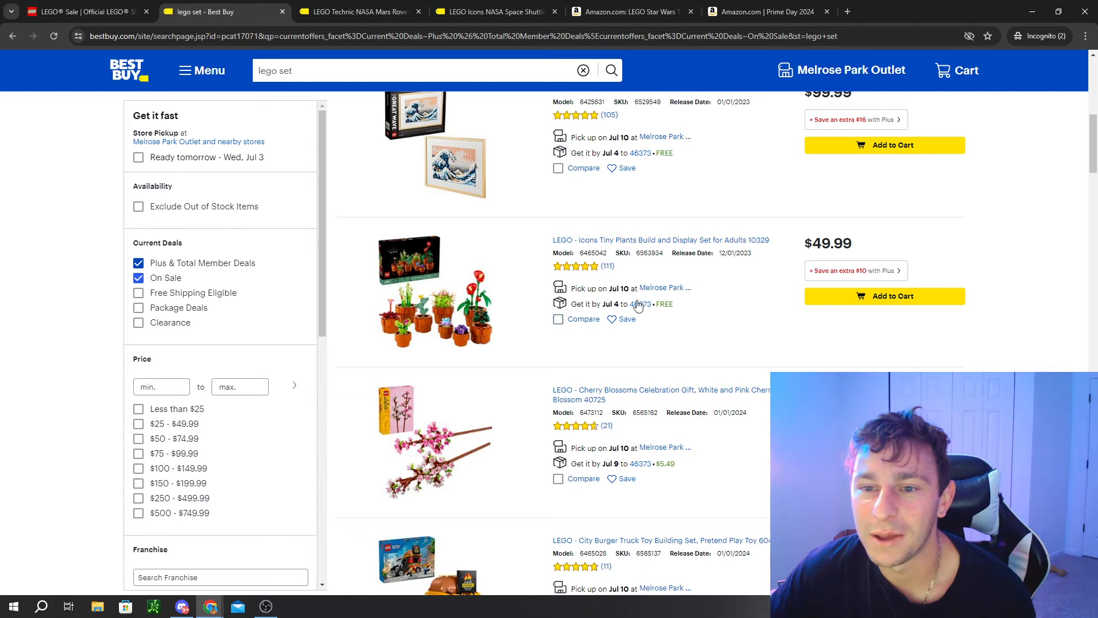
pyautogui.moveTo(597, 264)
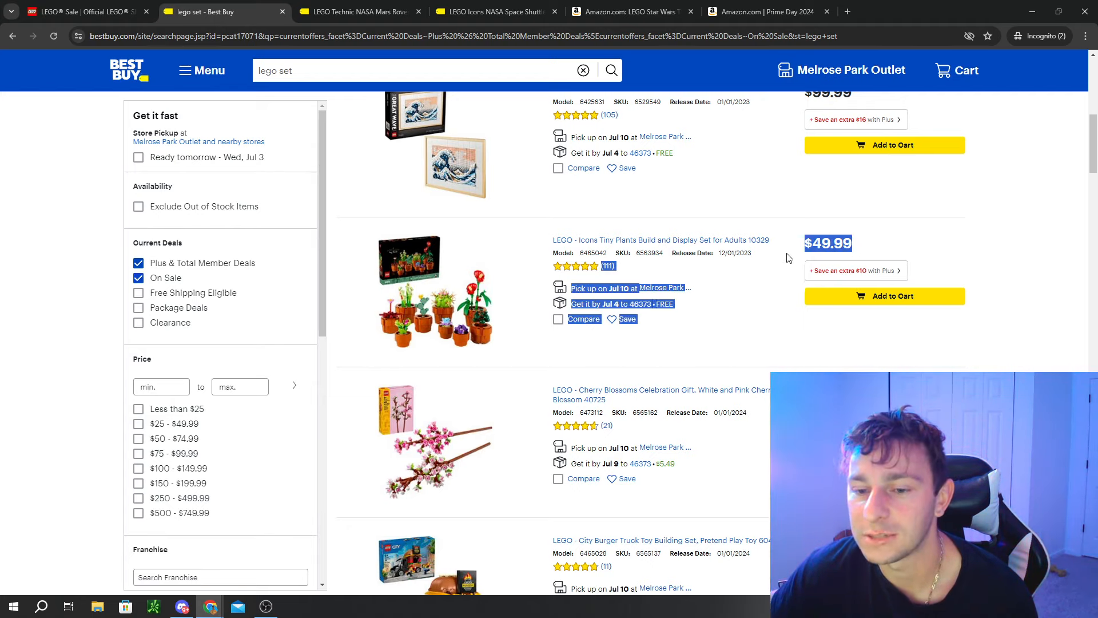
pyautogui.moveTo(943, 248)
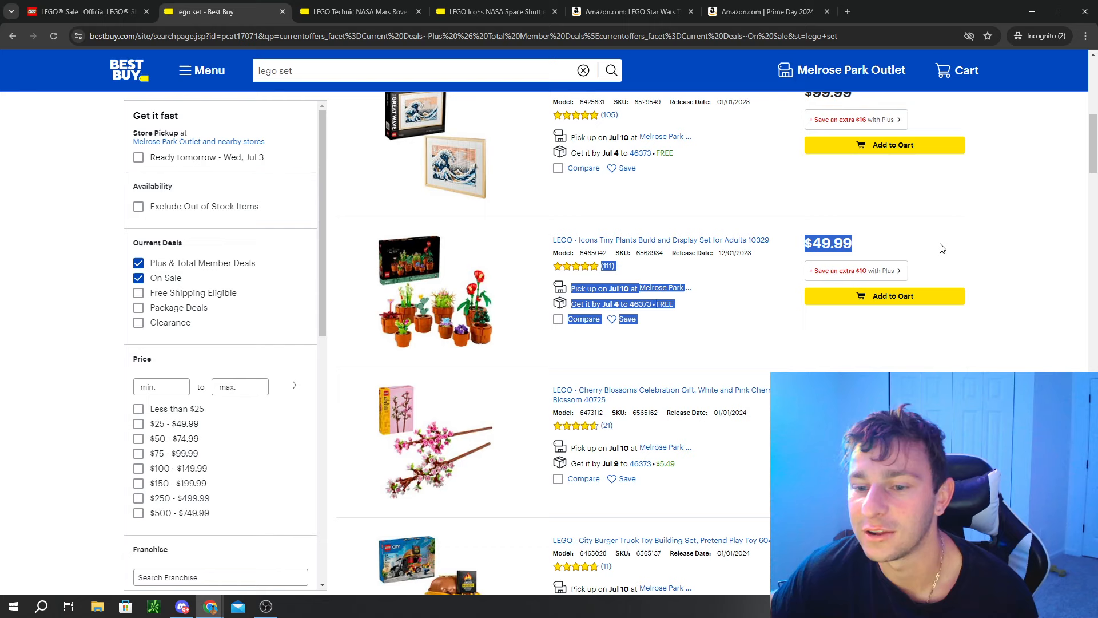
pyautogui.scroll(-3)
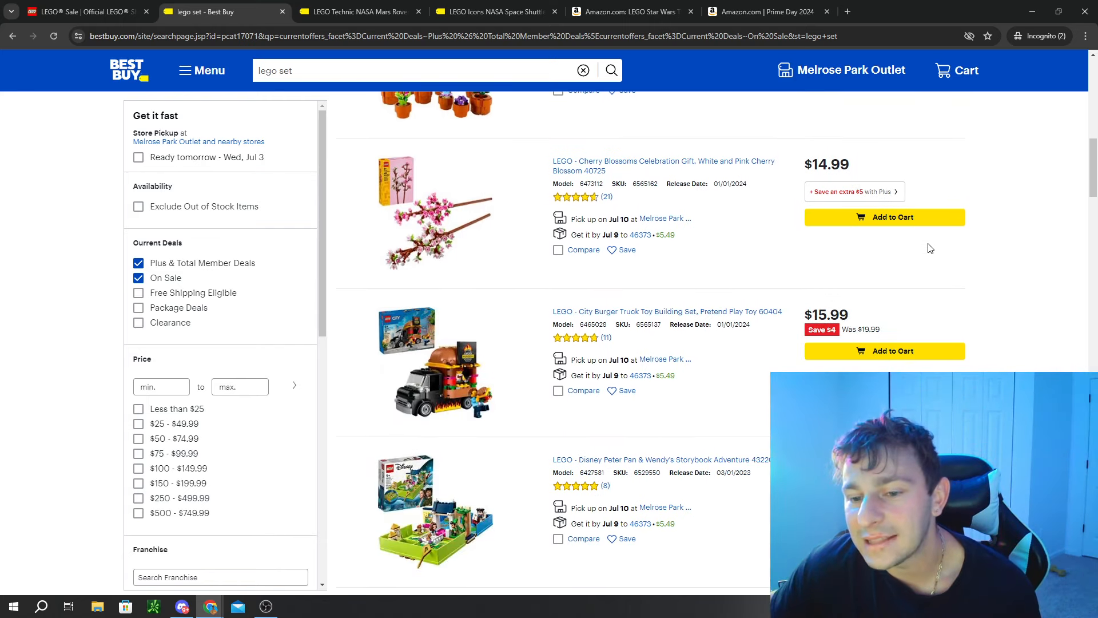
pyautogui.scroll(-3)
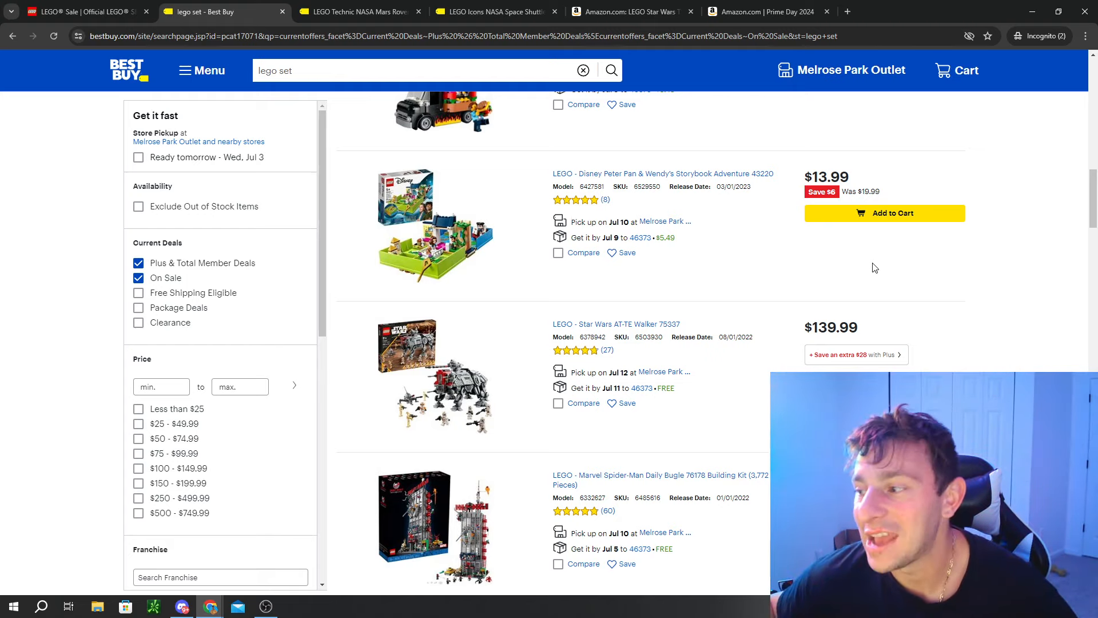
pyautogui.scroll(-3)
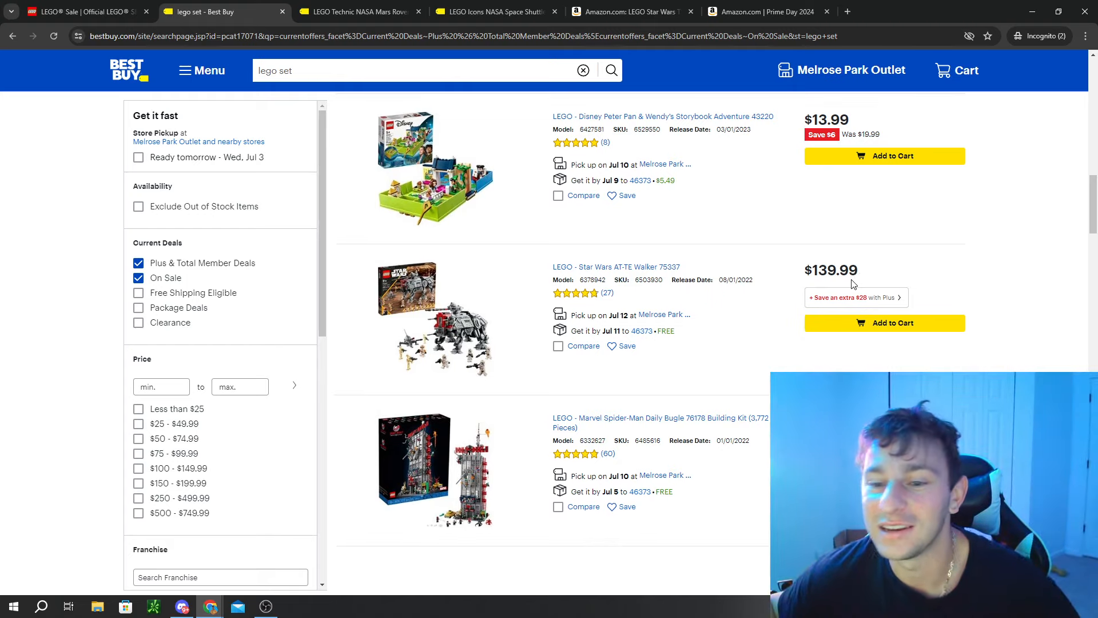
pyautogui.moveTo(565, 276)
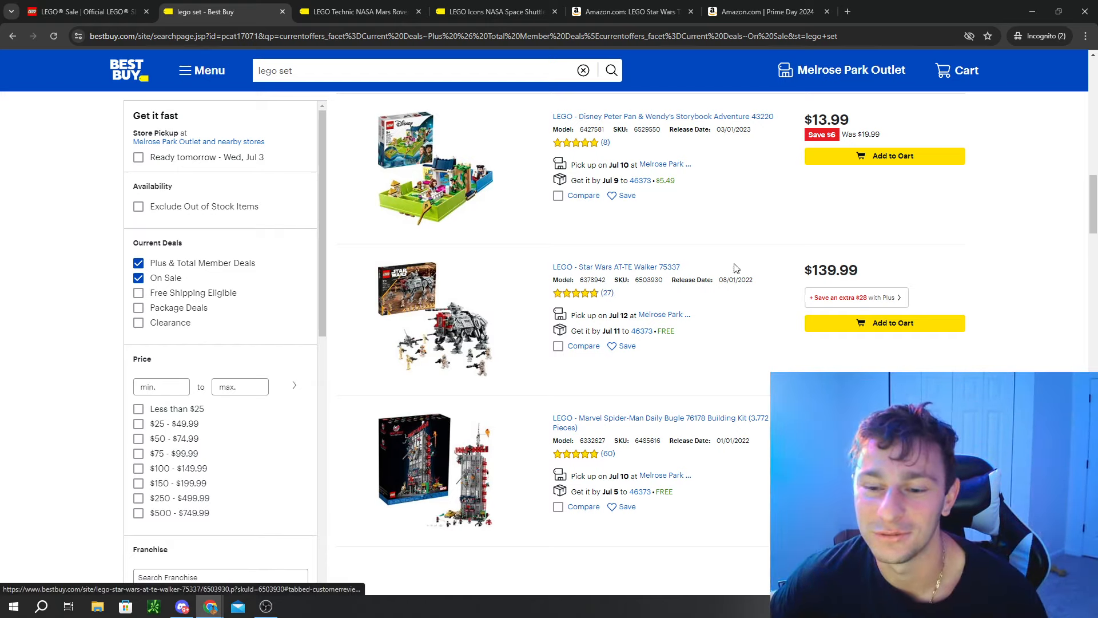
pyautogui.scroll(-3)
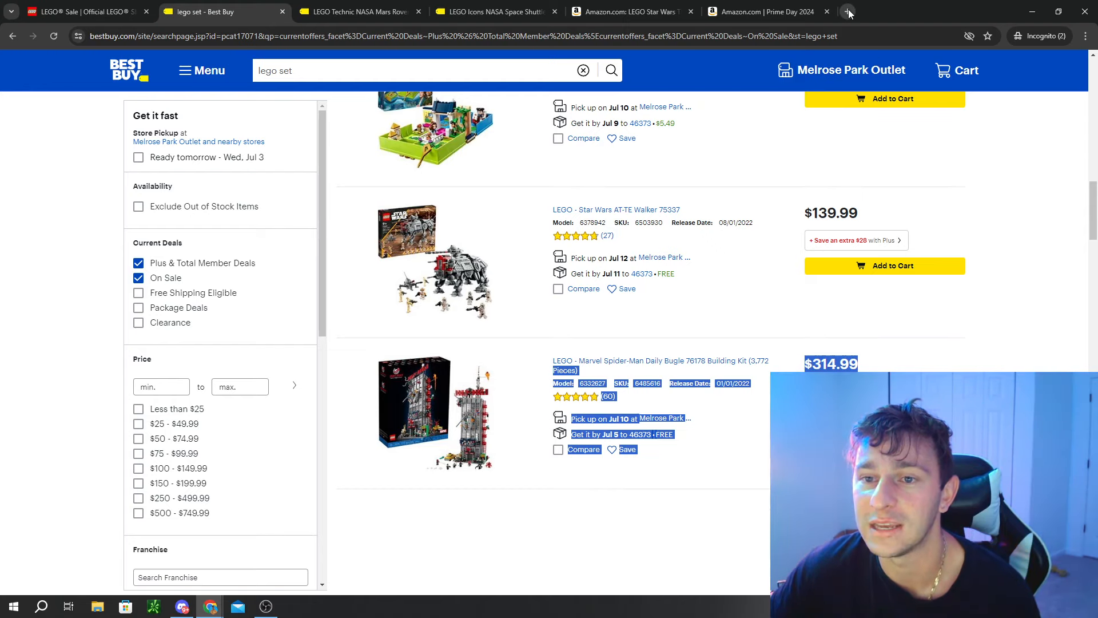
# Step: In a new Rakuten tab, search 'bestbuy' and pick the Best Buy store offering up to 2.5% cash back
pyautogui.click(847, 11)
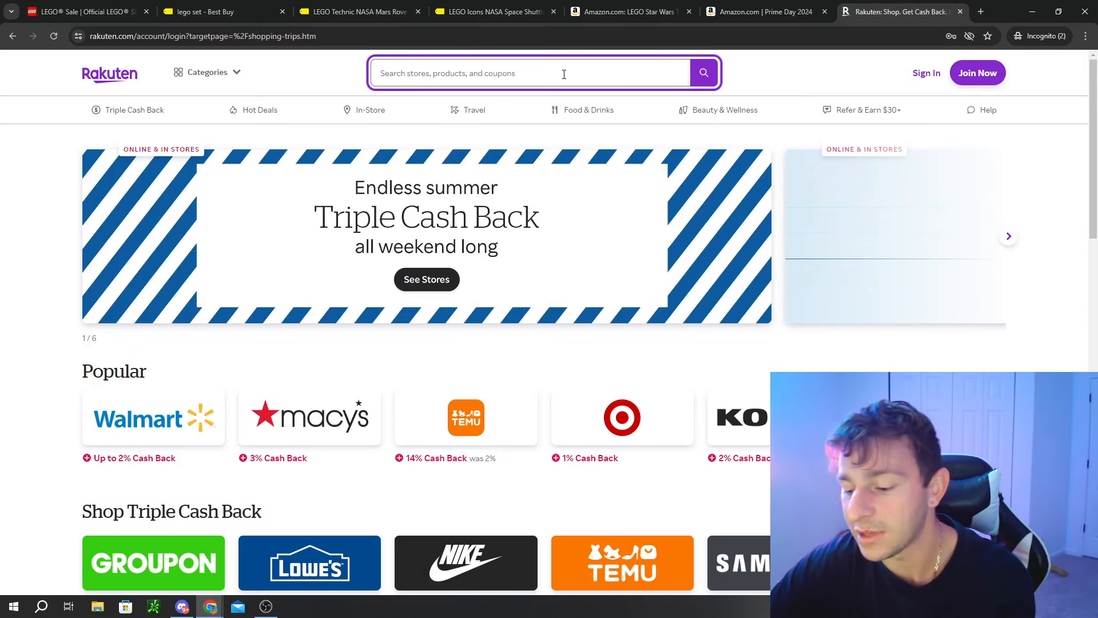
pyautogui.write('bestbuy')
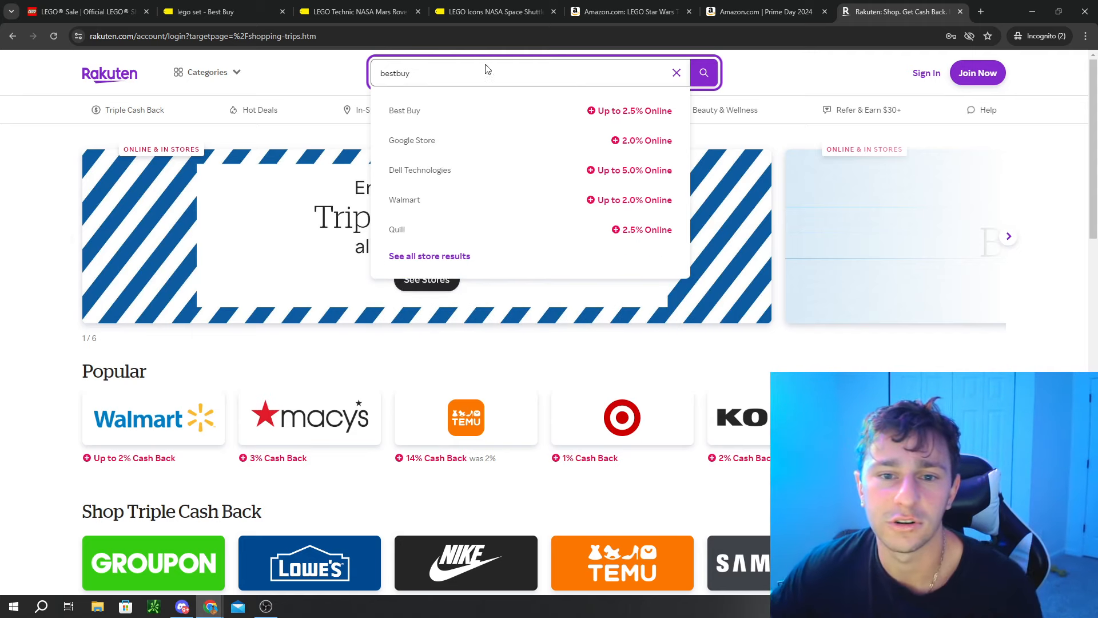
pyautogui.click(404, 110)
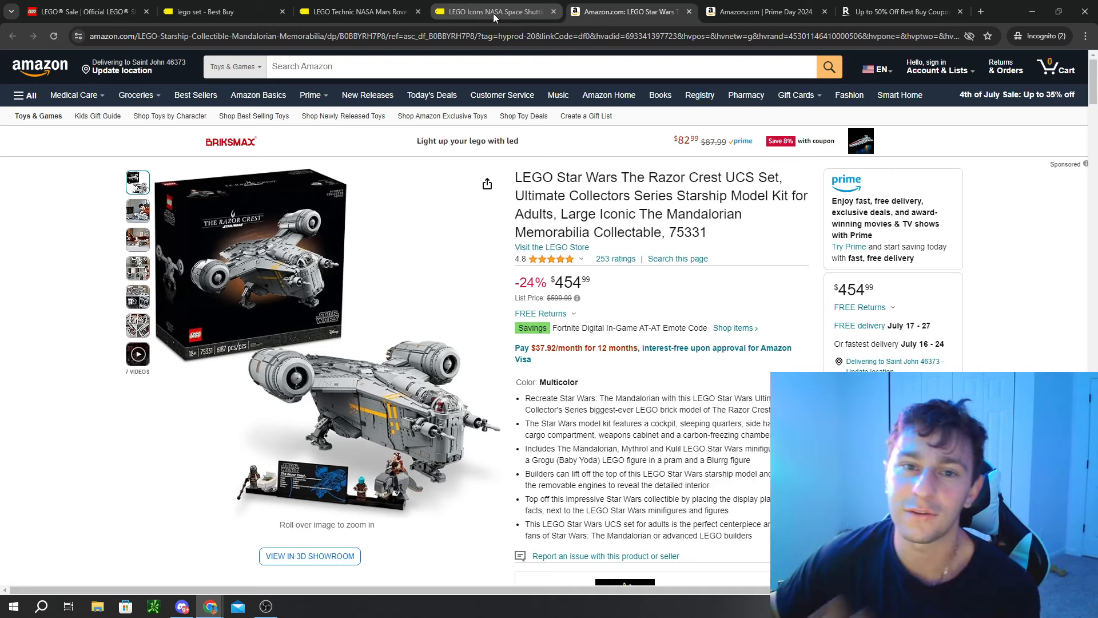
# Step: Glance at the Space Shuttle and Prime Day tabs, then return to Best Buy's on-sale lego results
pyautogui.click(494, 12)
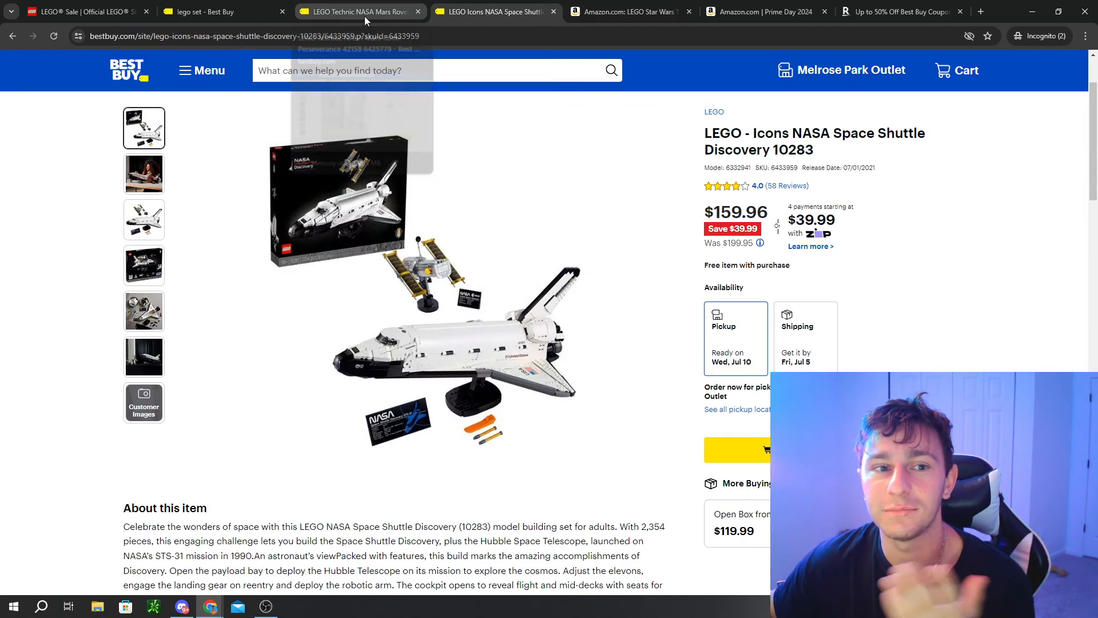
pyautogui.moveTo(357, 12)
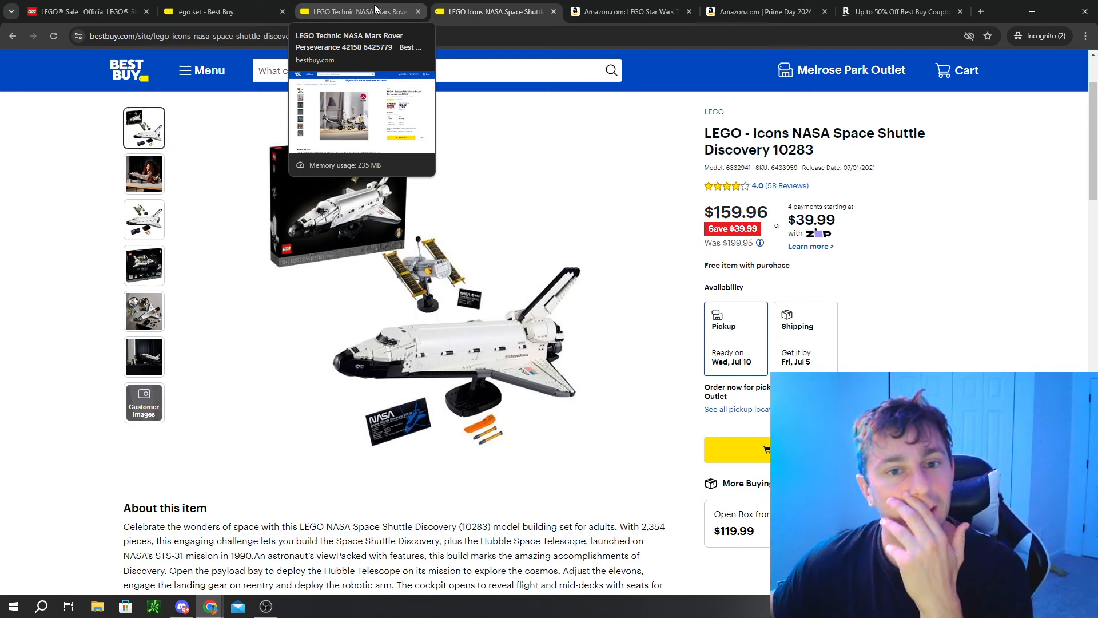
pyautogui.click(902, 11)
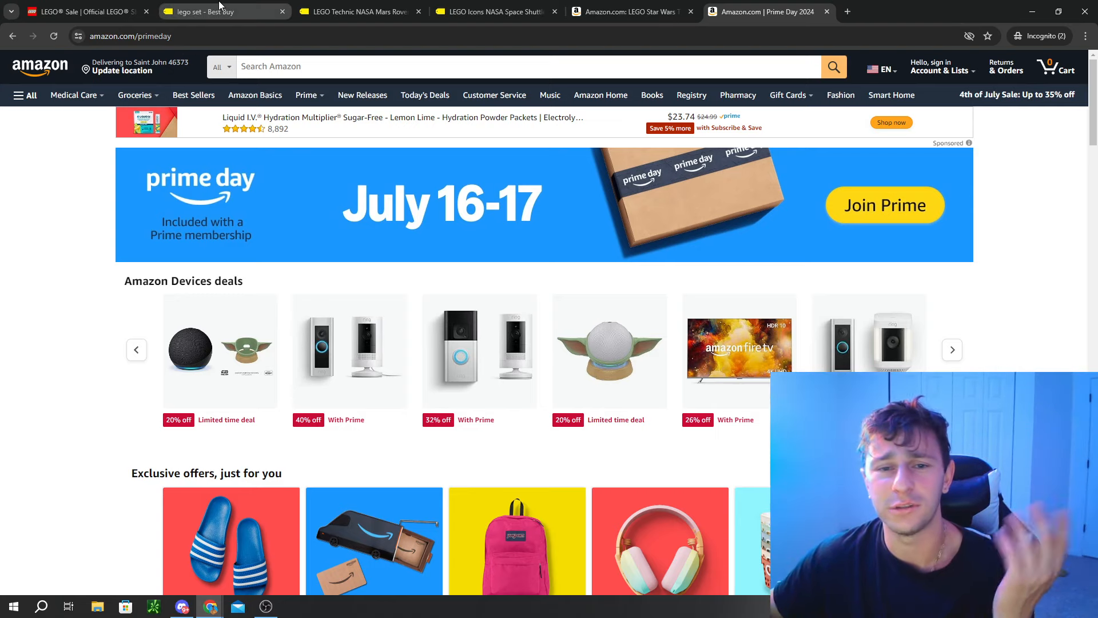
pyautogui.click(211, 12)
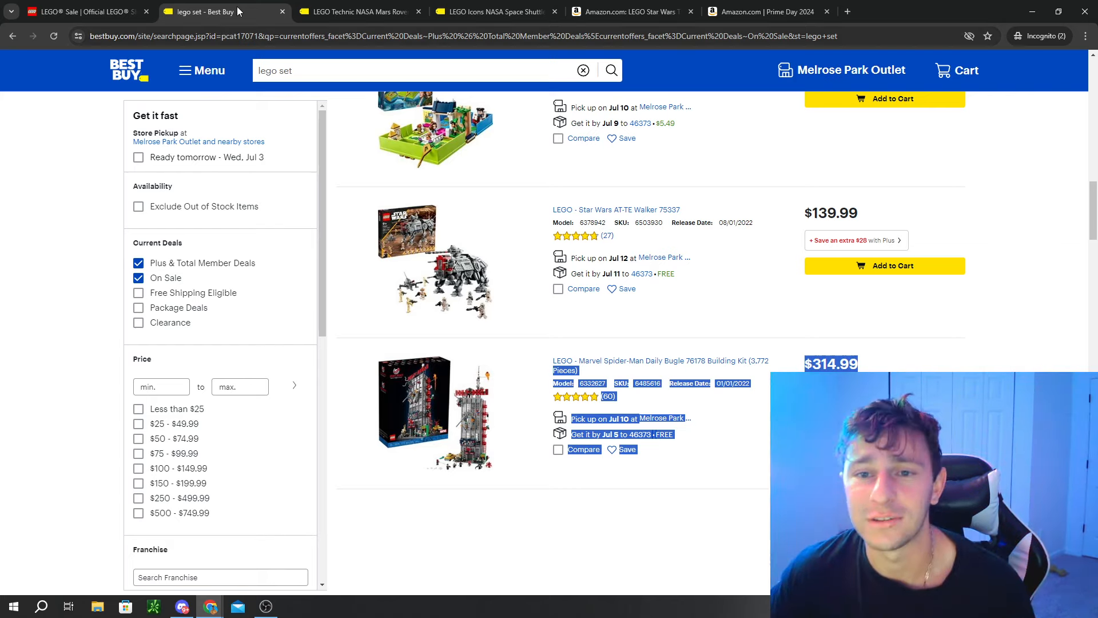
pyautogui.moveTo(218, 12)
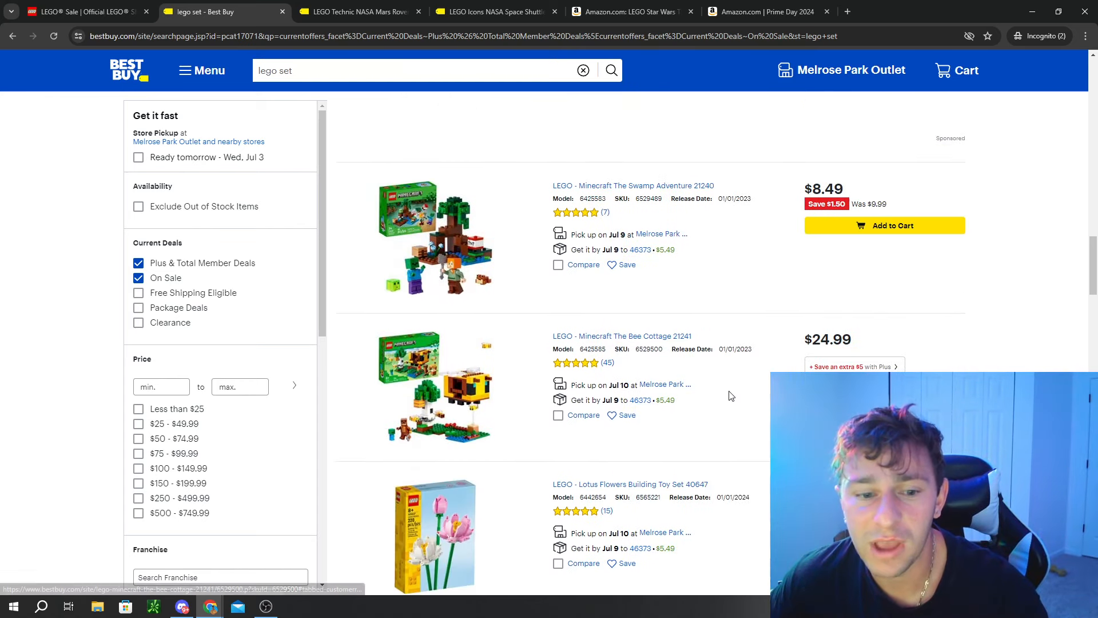
pyautogui.scroll(-3)
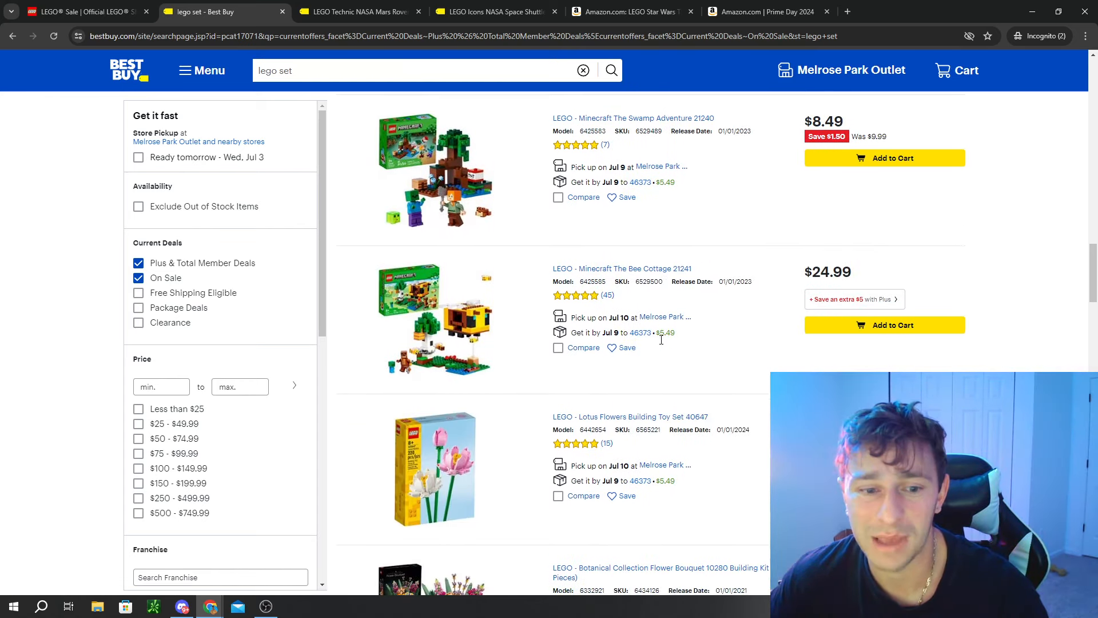
pyautogui.scroll(-3)
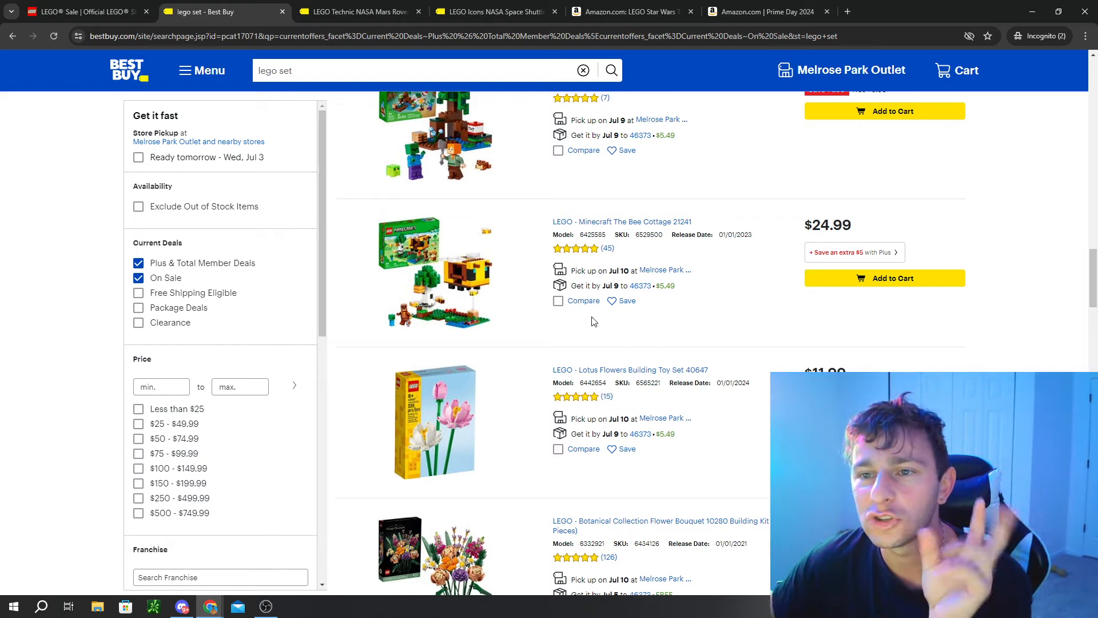
pyautogui.scroll(-3)
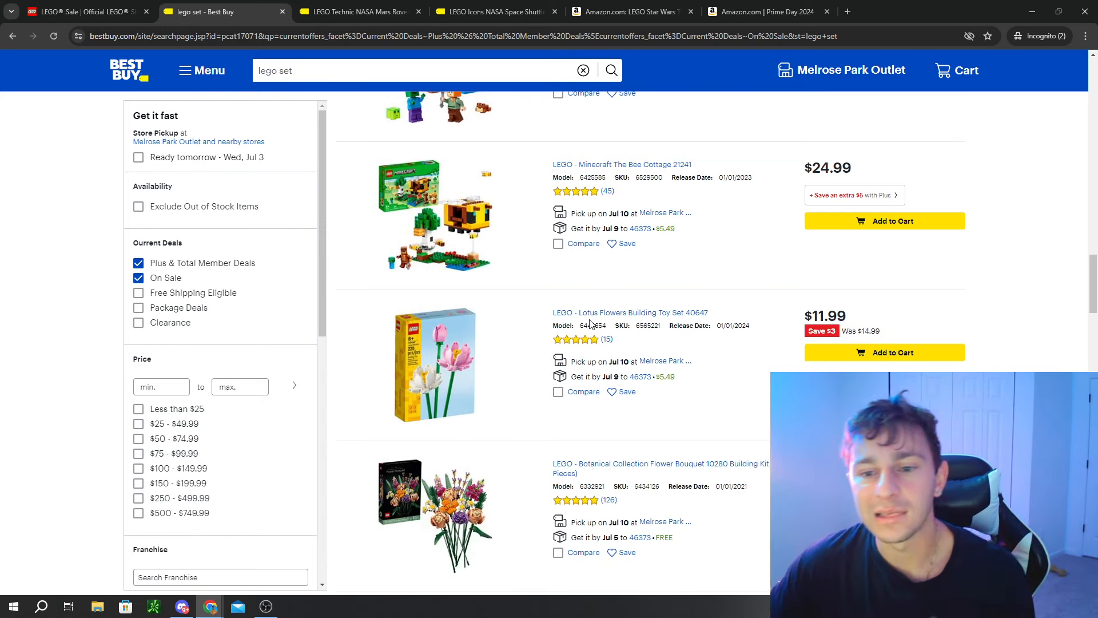
pyautogui.scroll(-3)
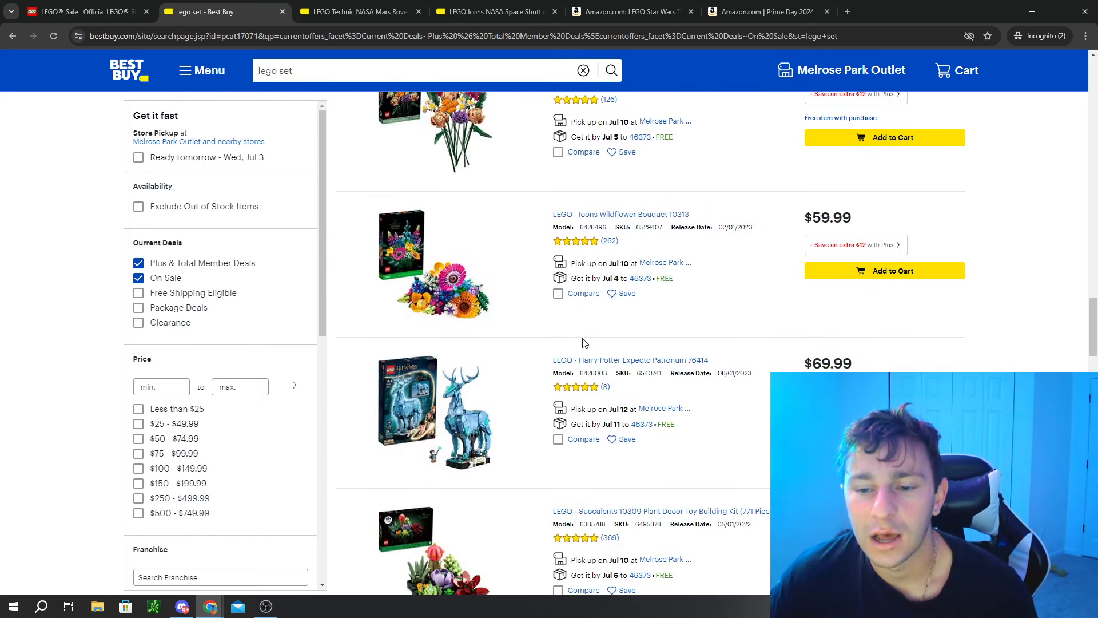
pyautogui.scroll(-3)
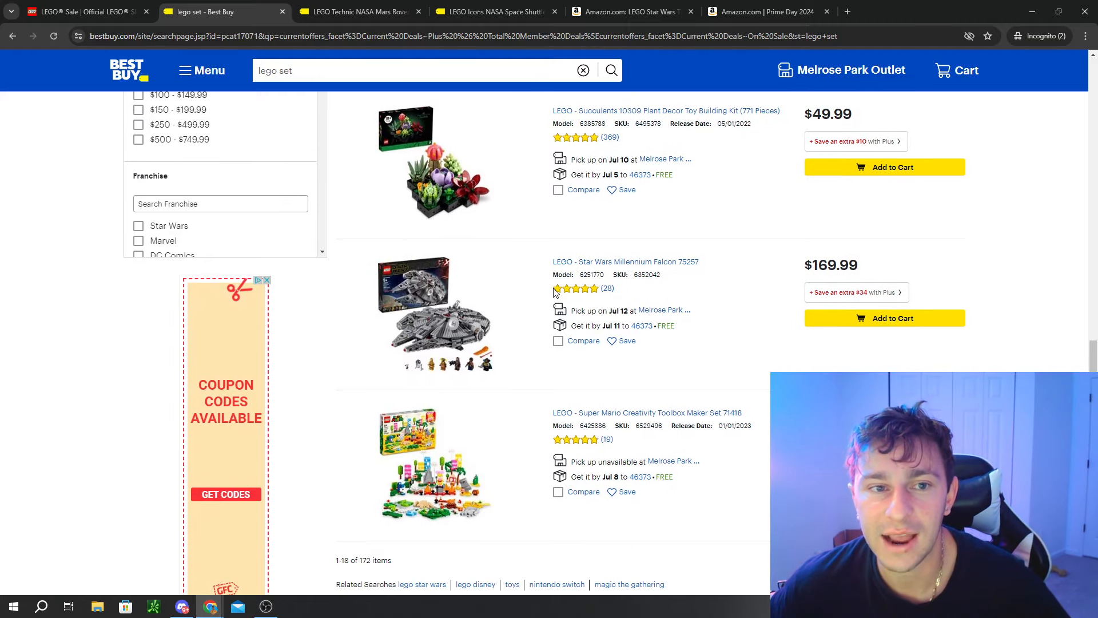
pyautogui.click(488, 12)
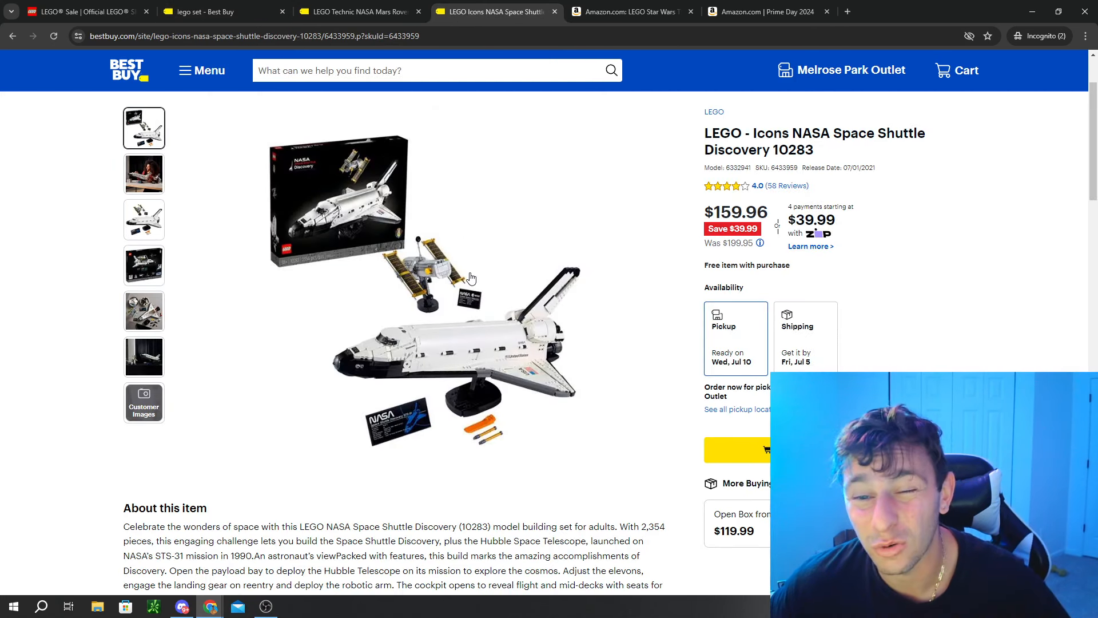
pyautogui.click(204, 12)
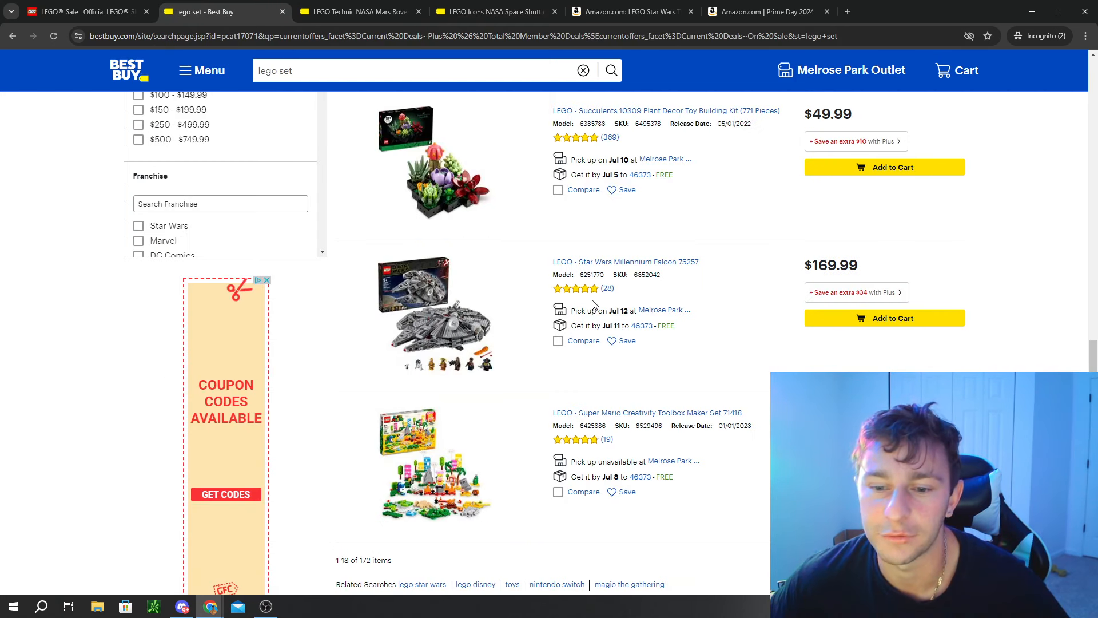
# Step: Browse page 2 (items 19-36 of 172) to its end, passing the Razor Crest at $599.99
pyautogui.scroll(-3)
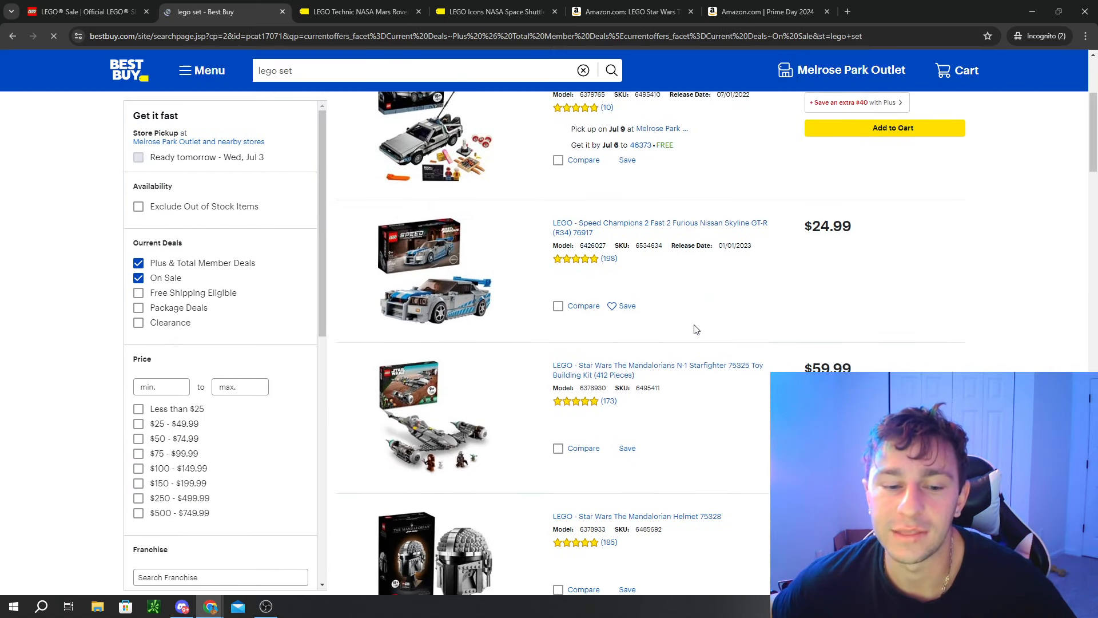
pyautogui.scroll(-3)
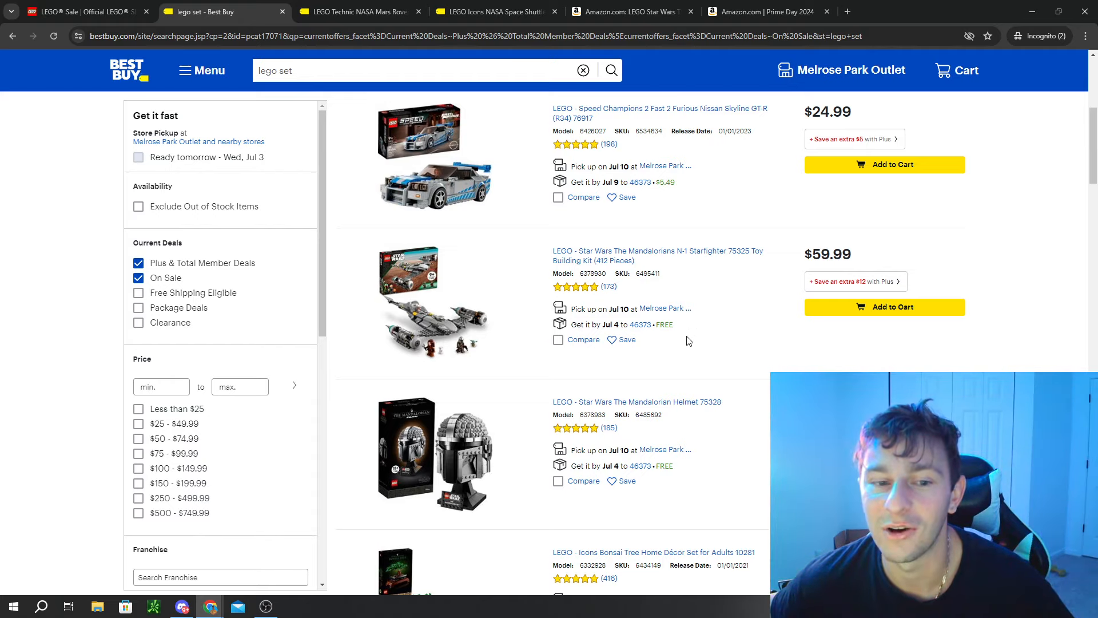
pyautogui.scroll(-3)
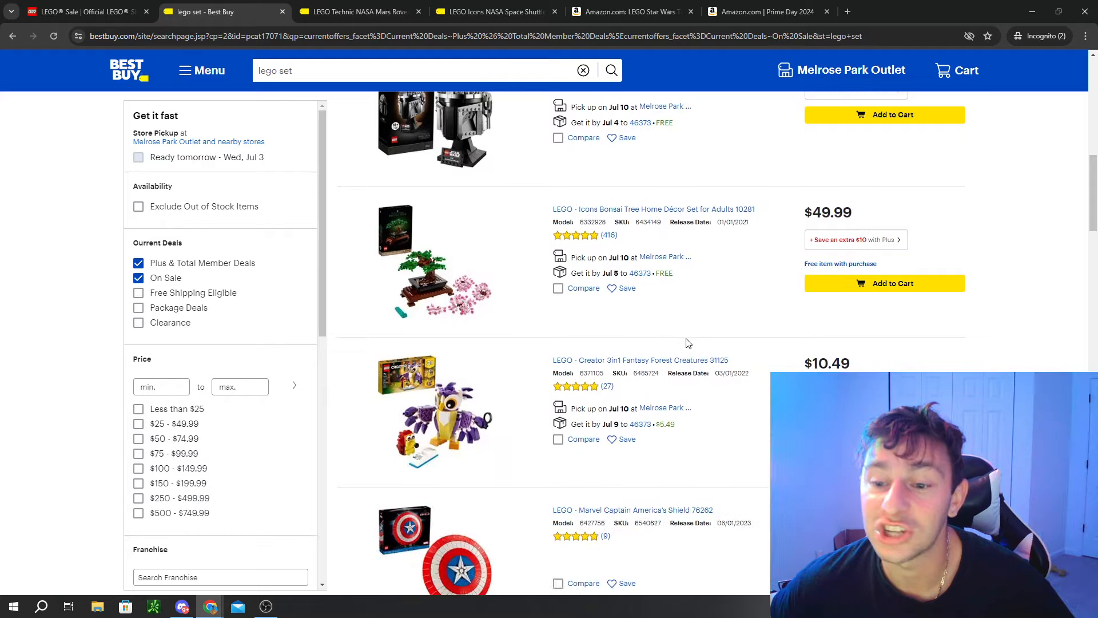
pyautogui.scroll(-3)
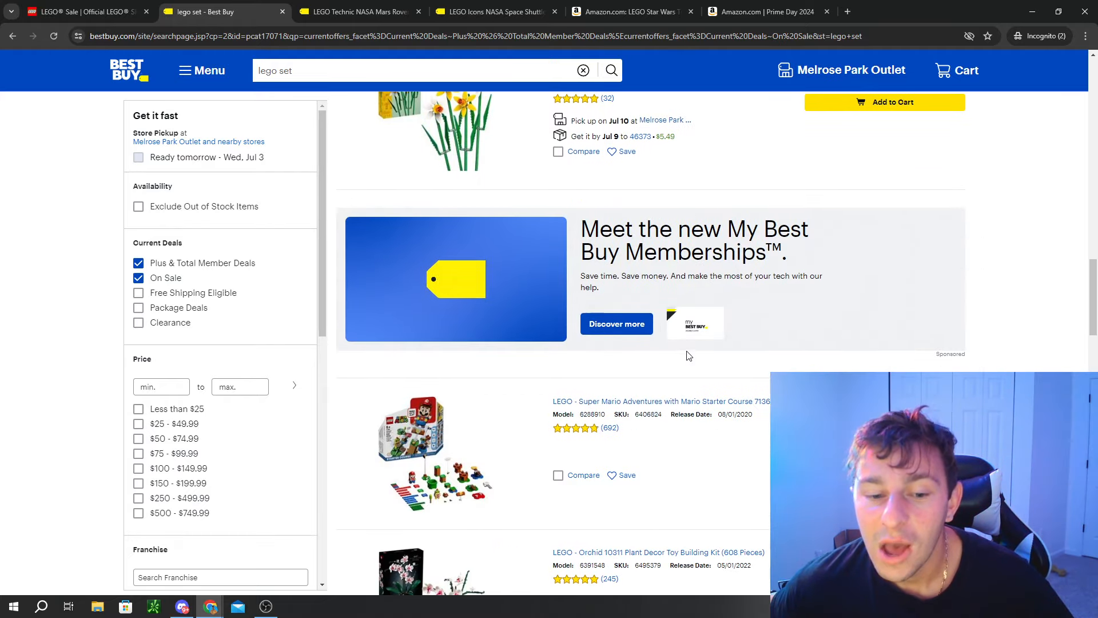
pyautogui.scroll(-3)
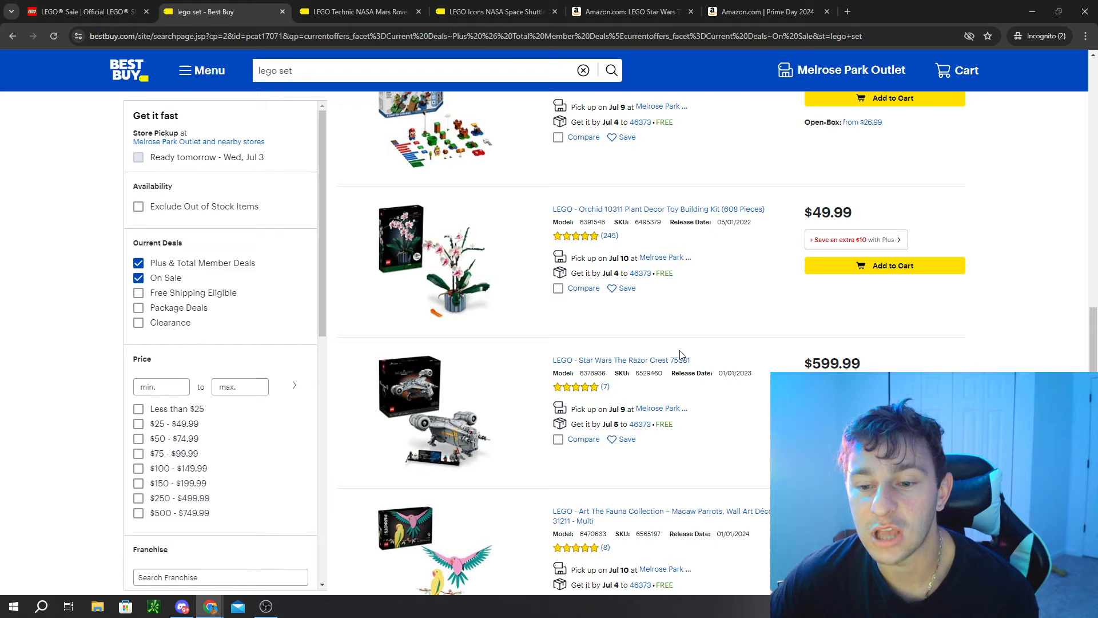
pyautogui.moveTo(534, 350)
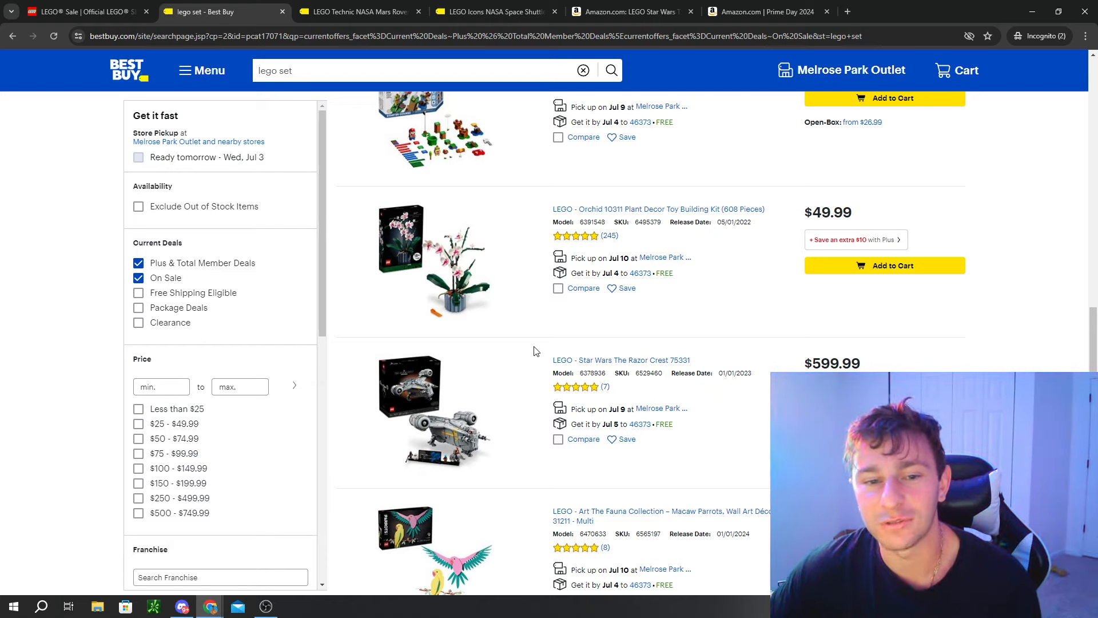
pyautogui.moveTo(526, 358)
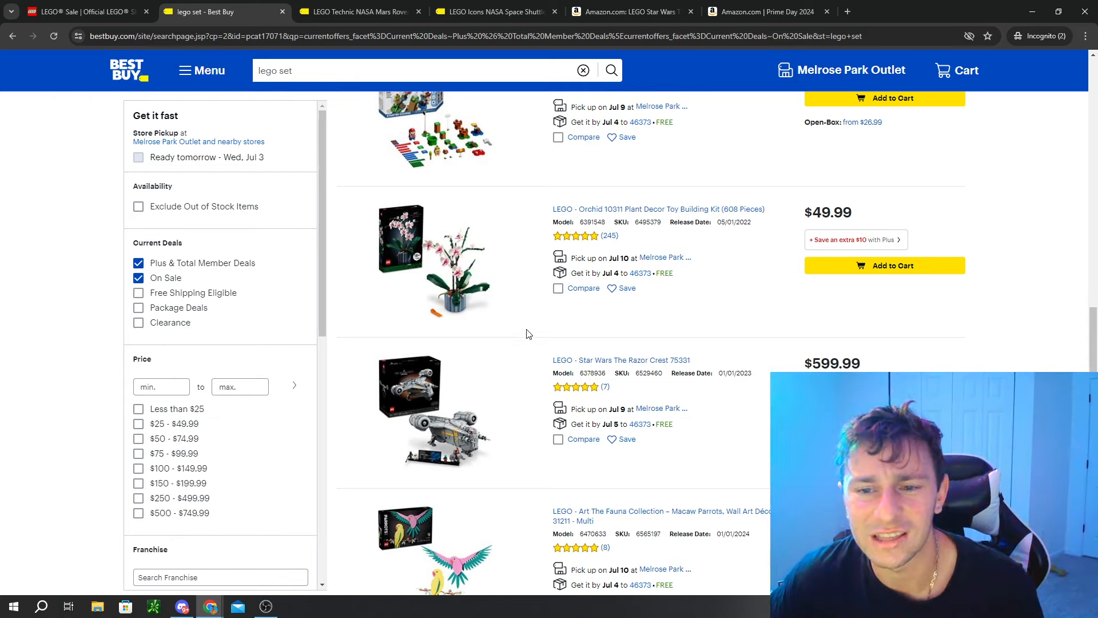
pyautogui.scroll(-3)
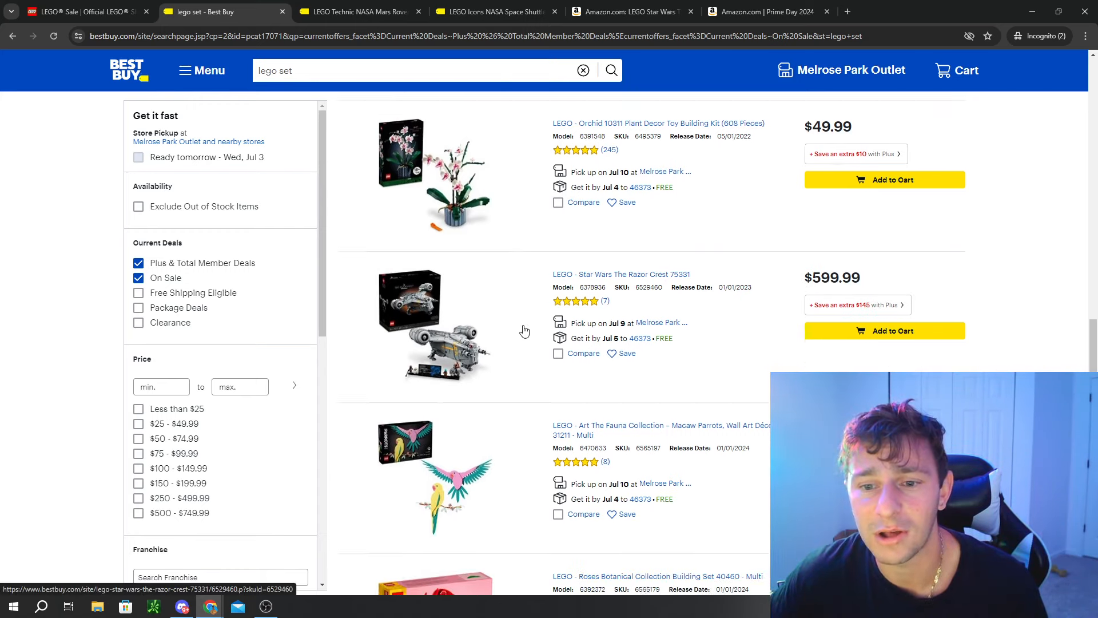
pyautogui.scroll(-3)
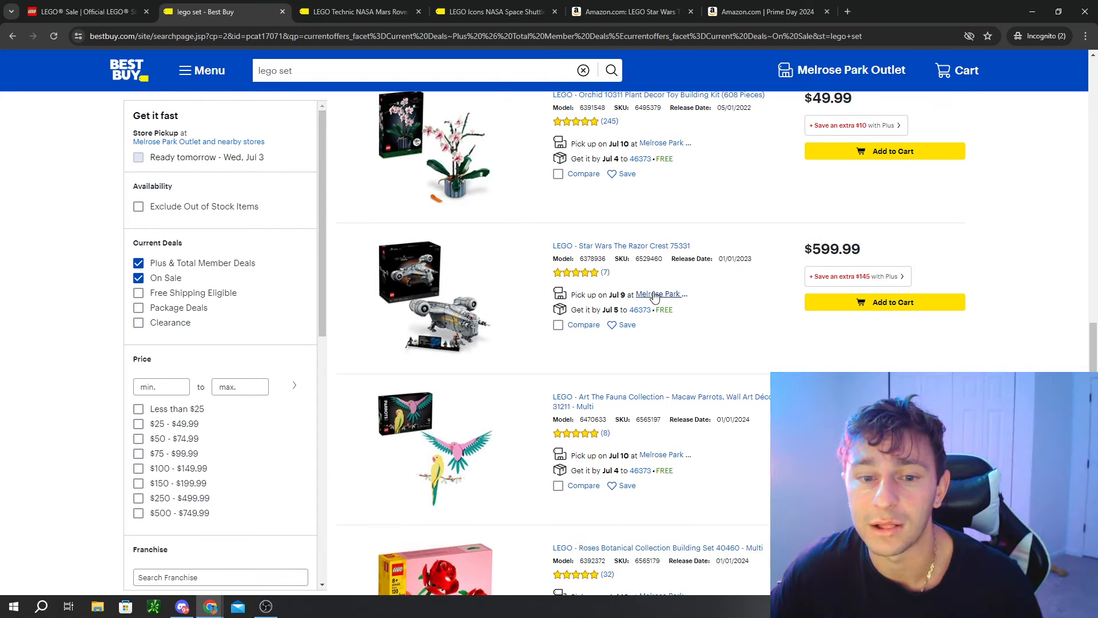
pyautogui.moveTo(843, 248)
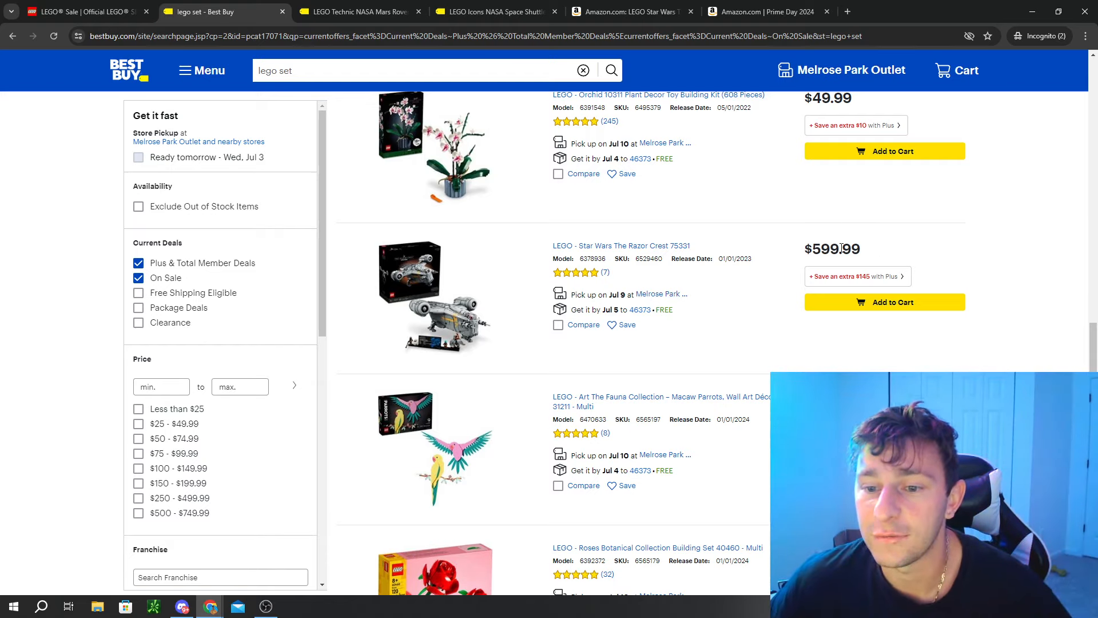
pyautogui.moveTo(841, 301)
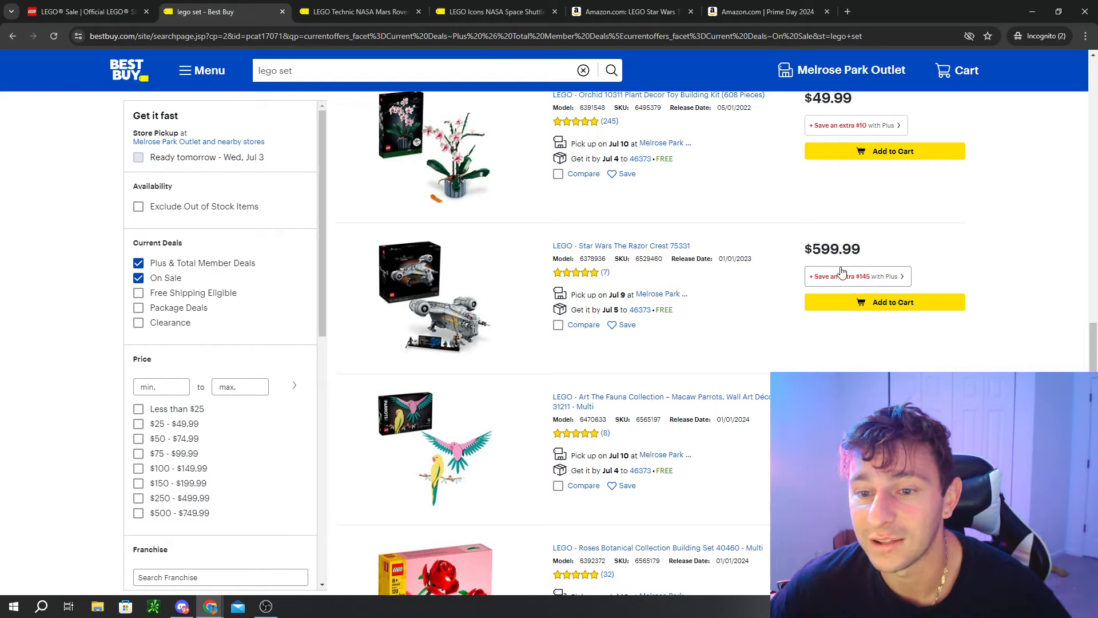
pyautogui.moveTo(875, 241)
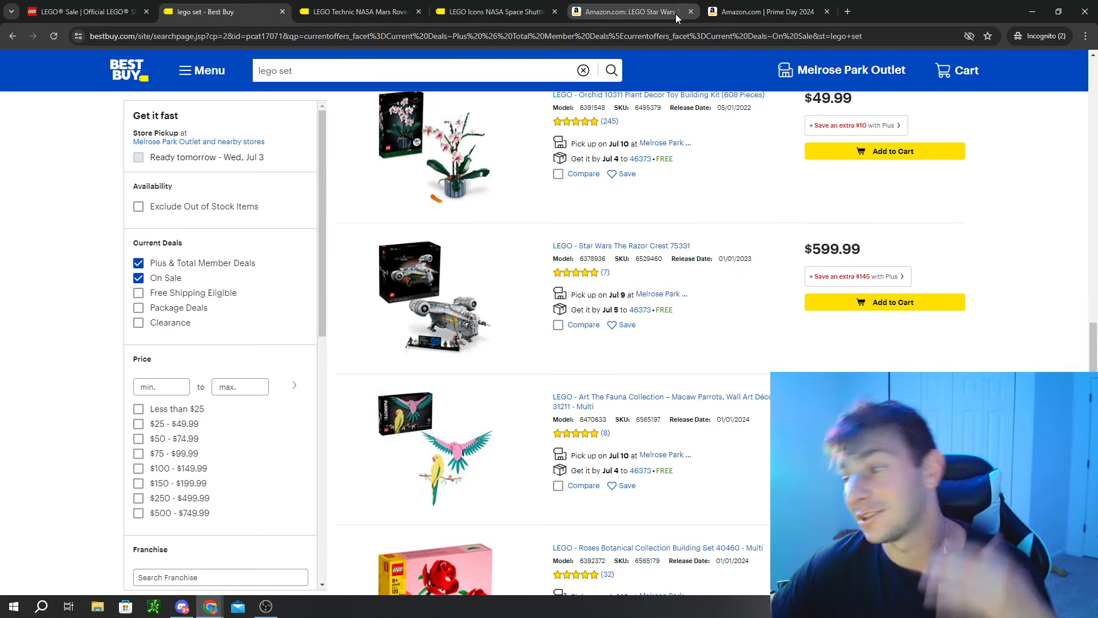
pyautogui.scroll(-3)
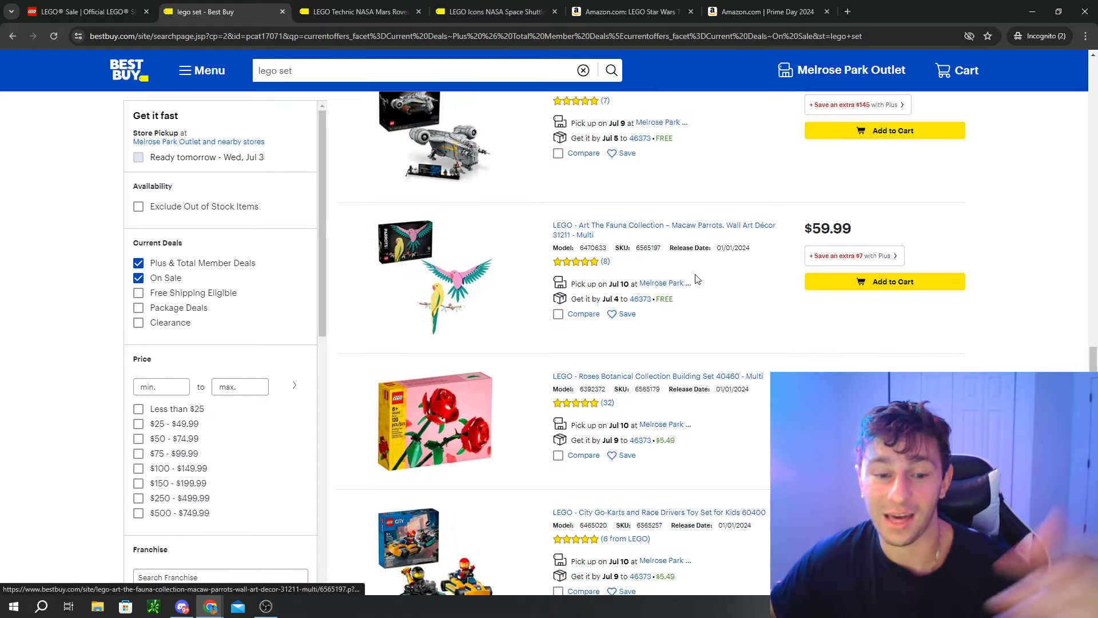
pyautogui.scroll(-3)
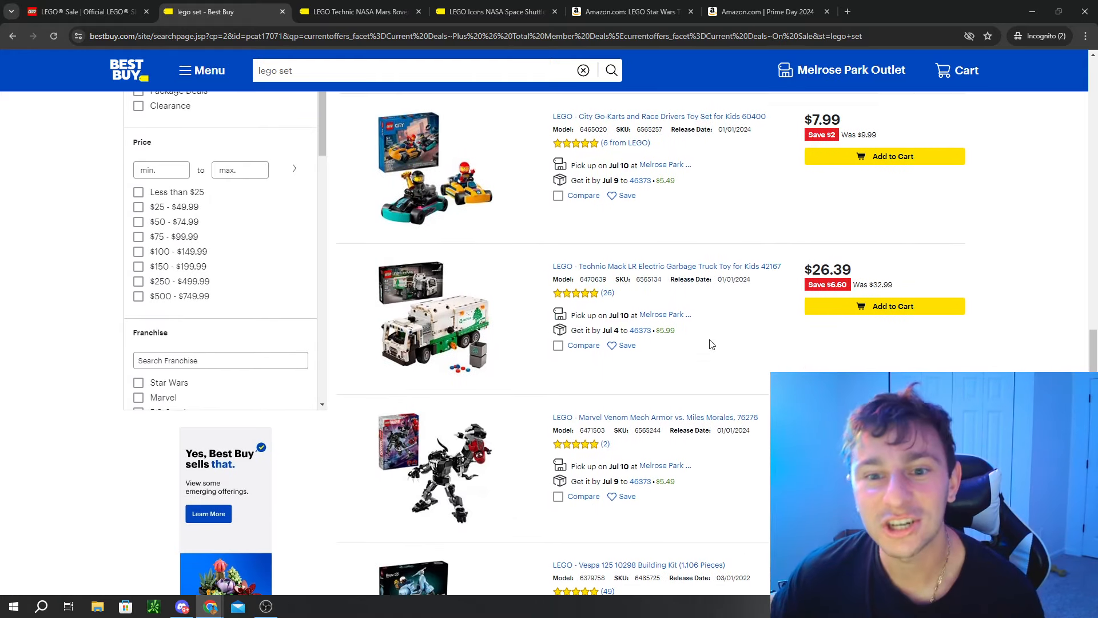
pyautogui.scroll(-3)
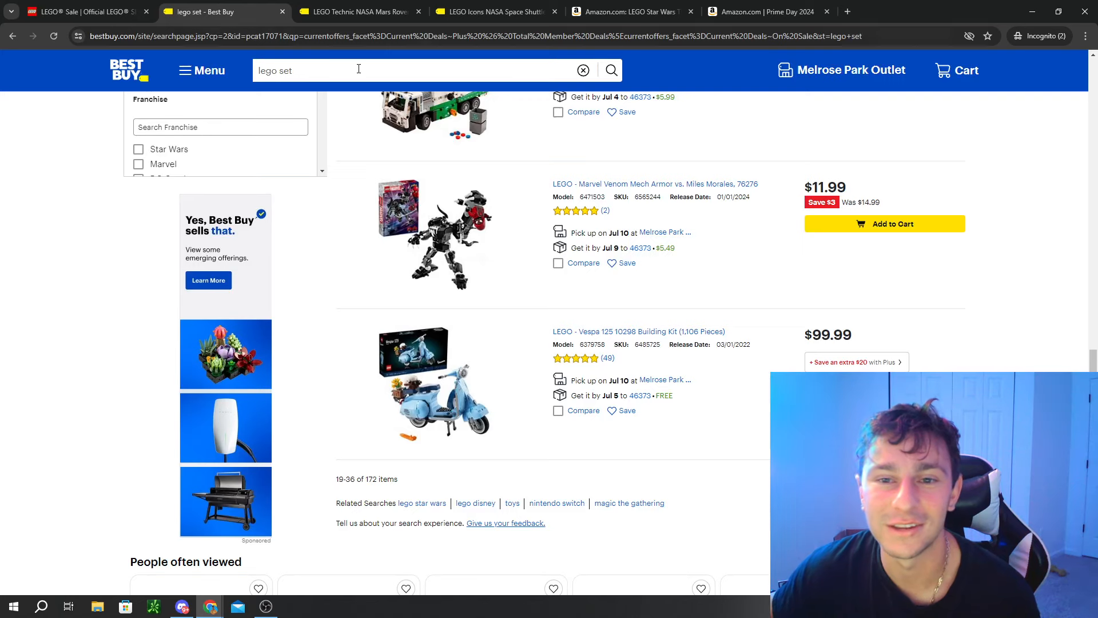
pyautogui.moveTo(654, 225)
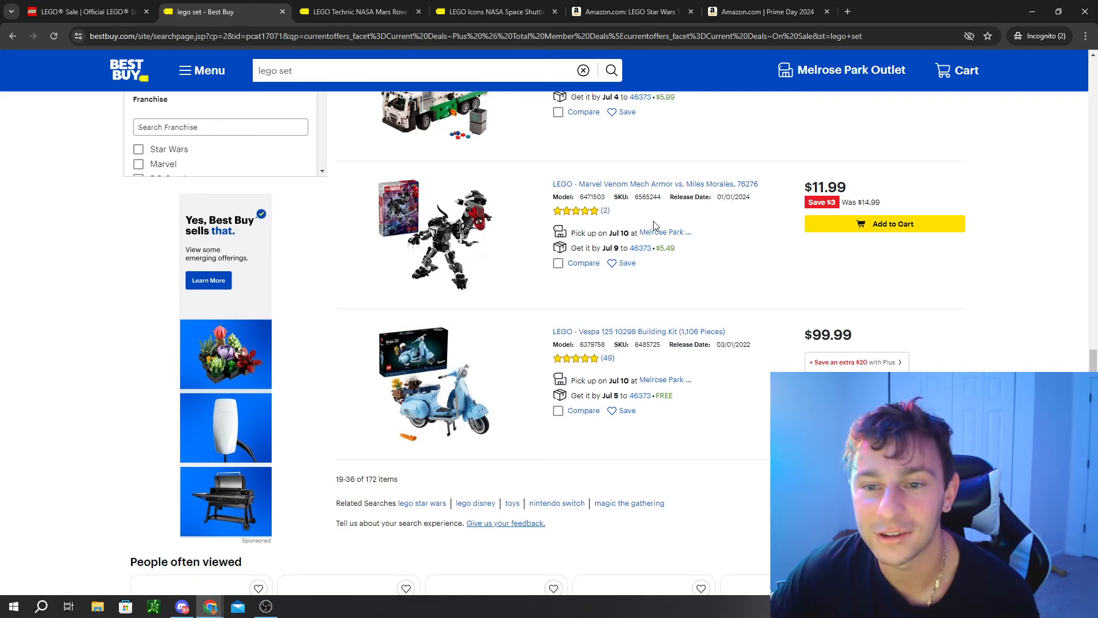
pyautogui.moveTo(989, 272)
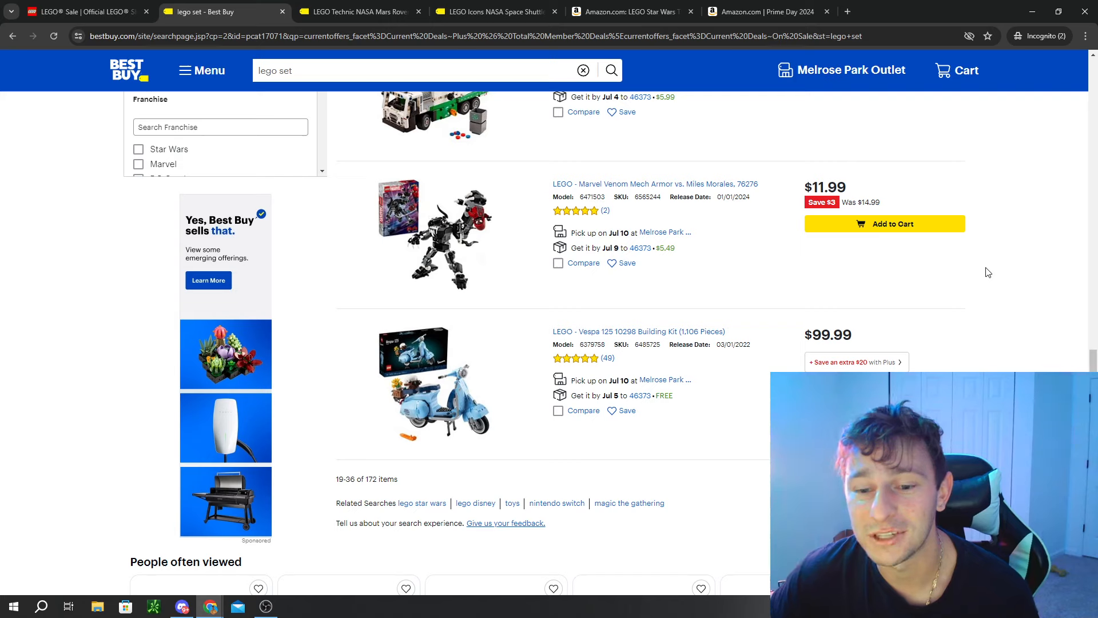